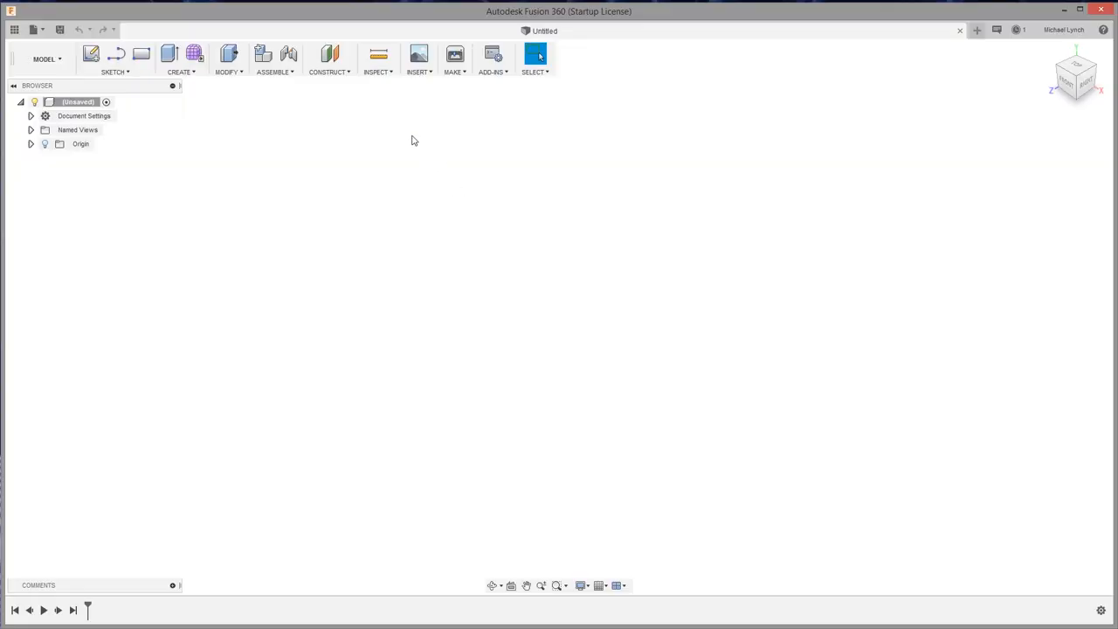
{"action": "mouse_move", "coordinate": [388, 304]}
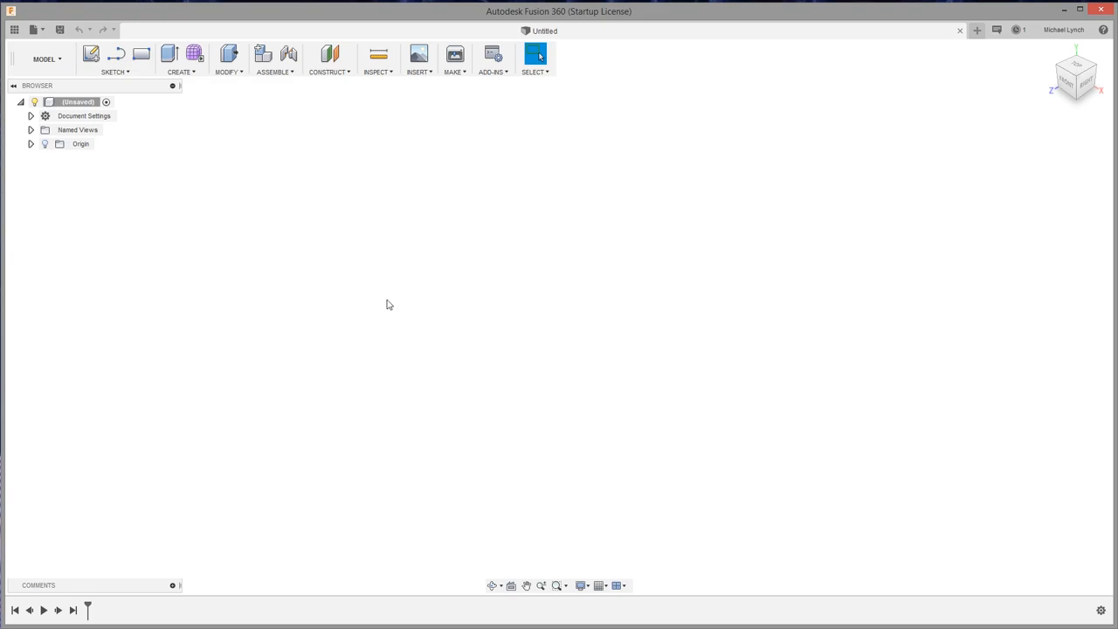
{"action": "mouse_move", "coordinate": [420, 54]}
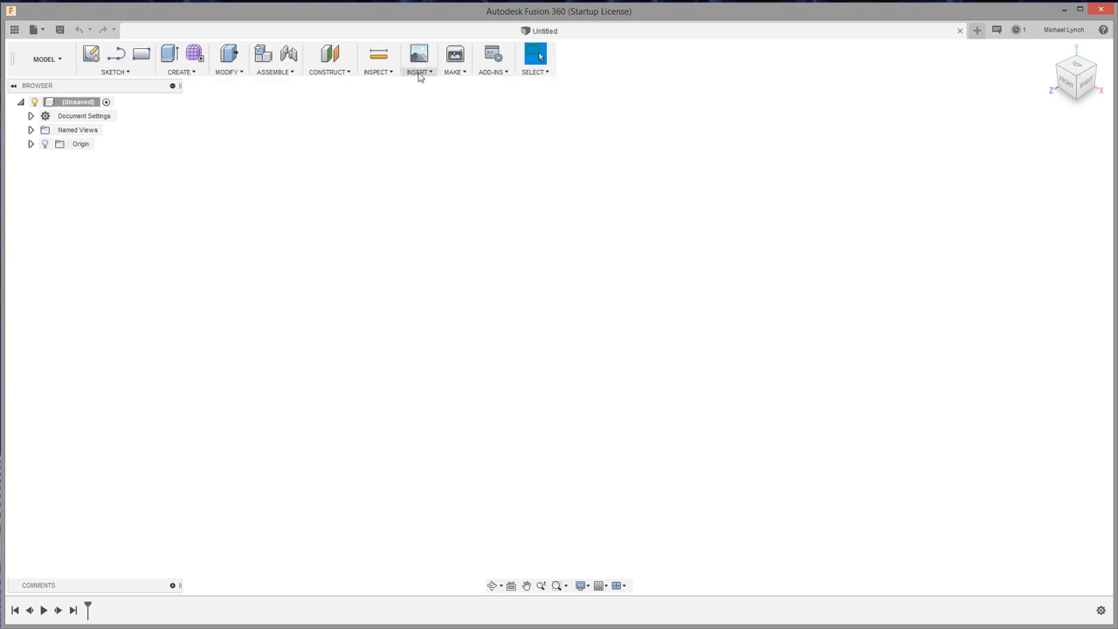
Show the Insert menu's canvas, decal, mesh, SVG and DXF options.
{"action": "left_click", "coordinate": [419, 60]}
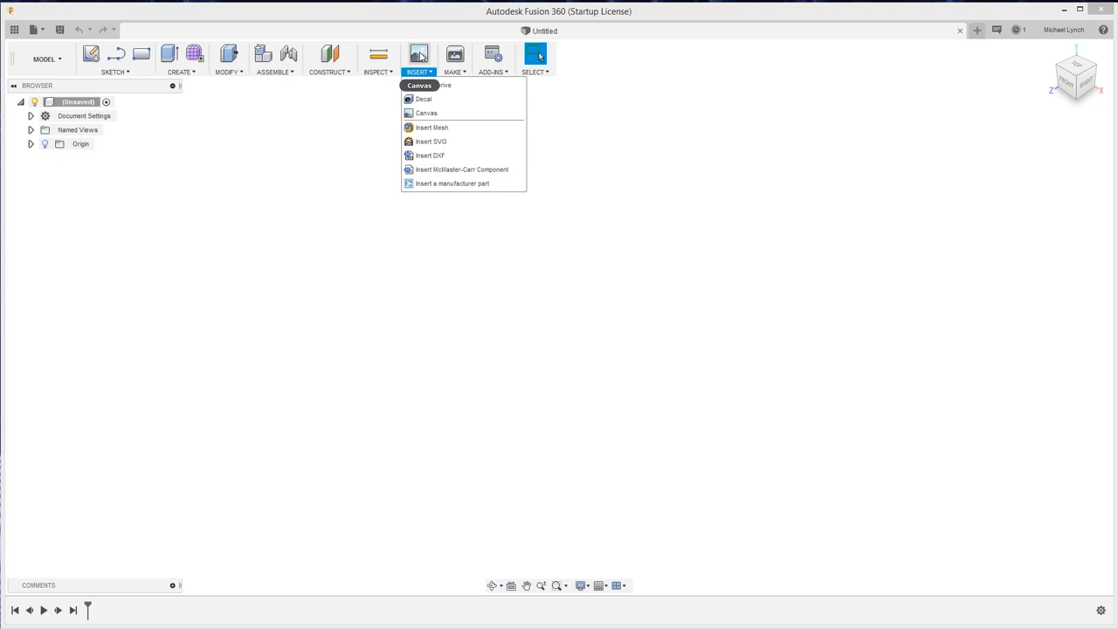
Insert the knob-and-ruler photo as a canvas on the front plane.
{"action": "left_click", "coordinate": [427, 112]}
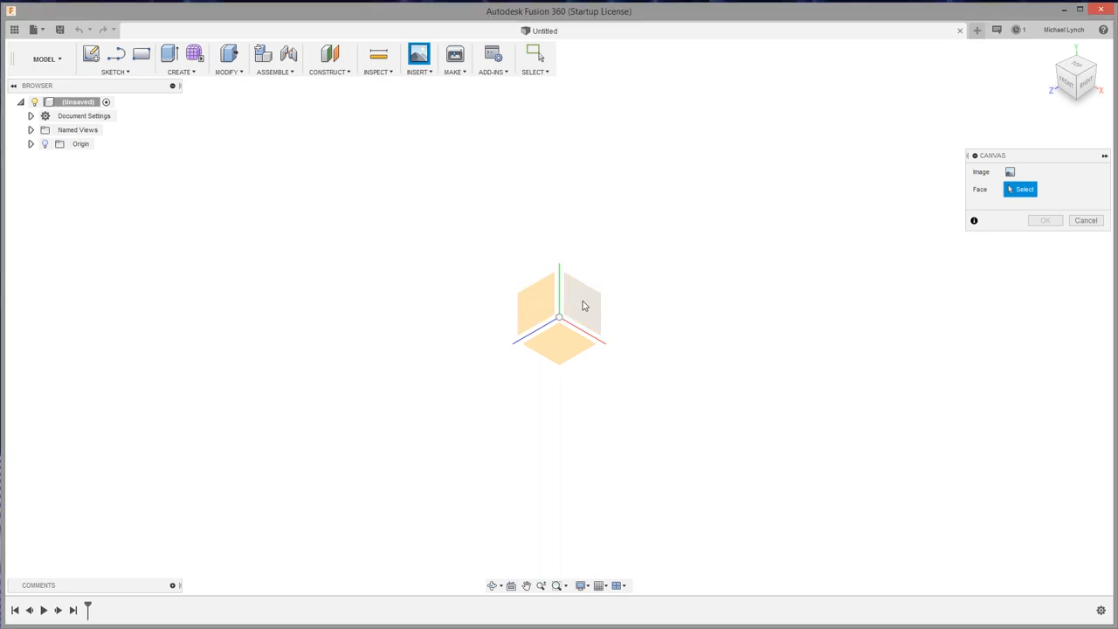
{"action": "left_click", "coordinate": [580, 306]}
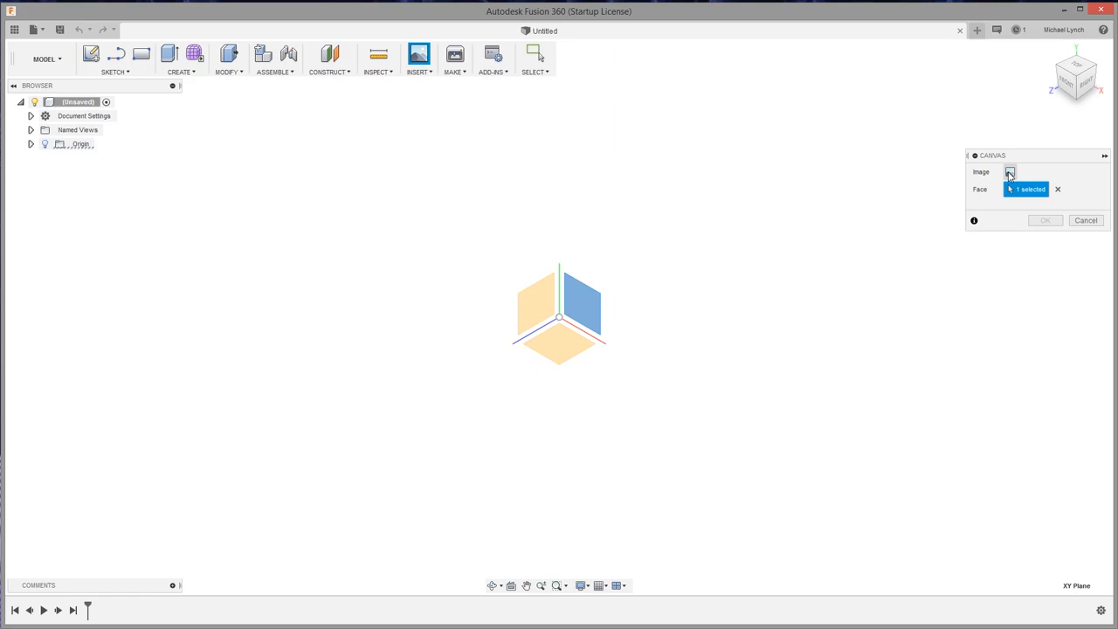
{"action": "left_click", "coordinate": [1010, 172]}
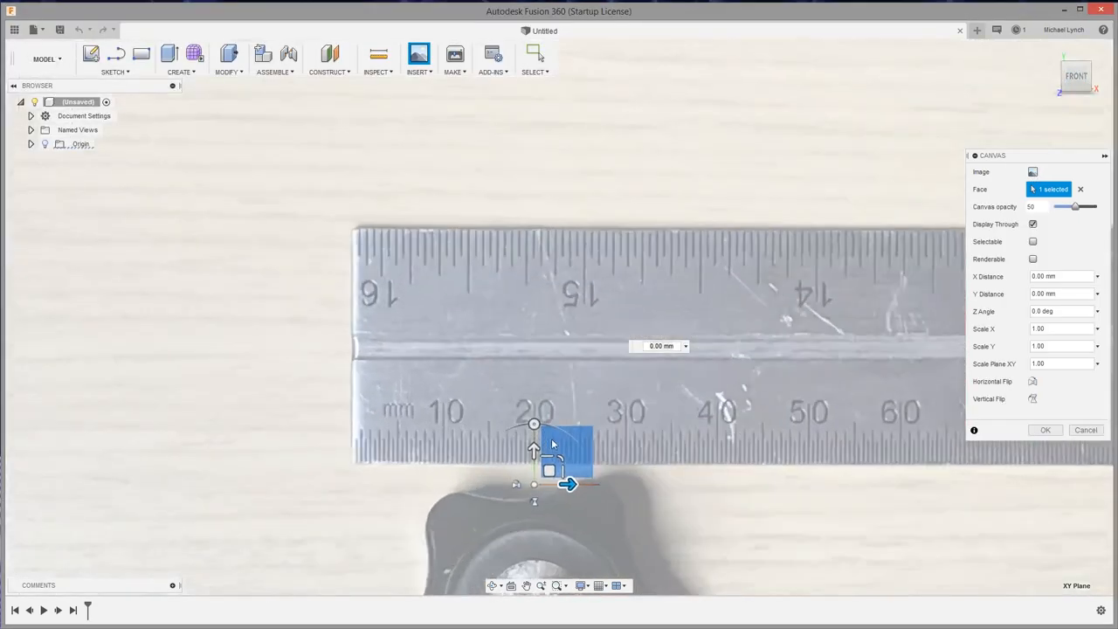
{"action": "left_click", "coordinate": [1045, 430]}
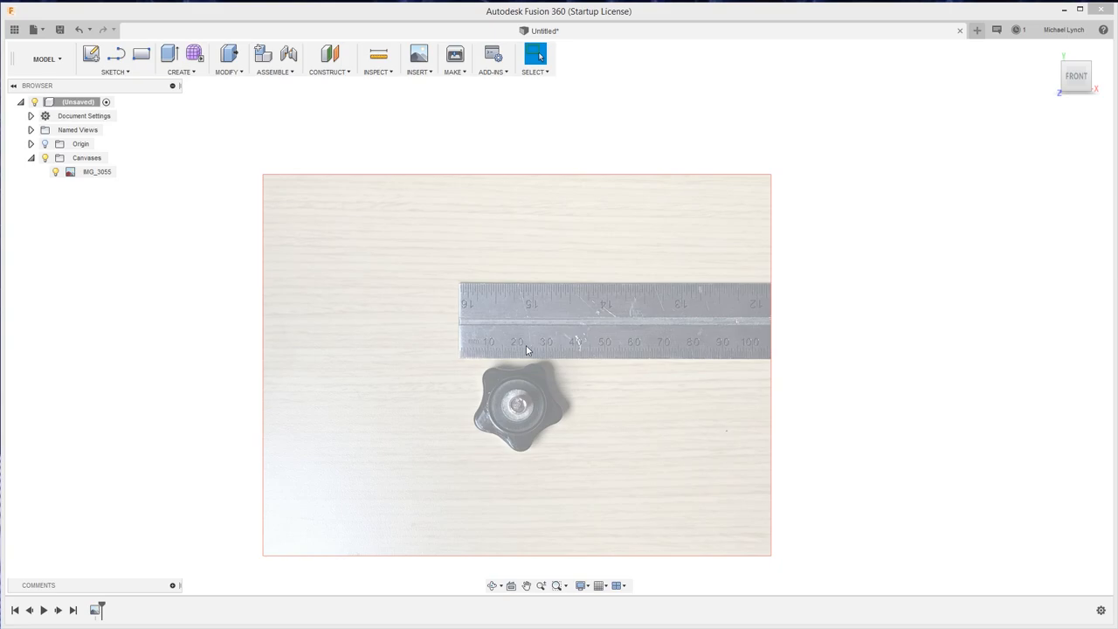
{"action": "mouse_move", "coordinate": [251, 241]}
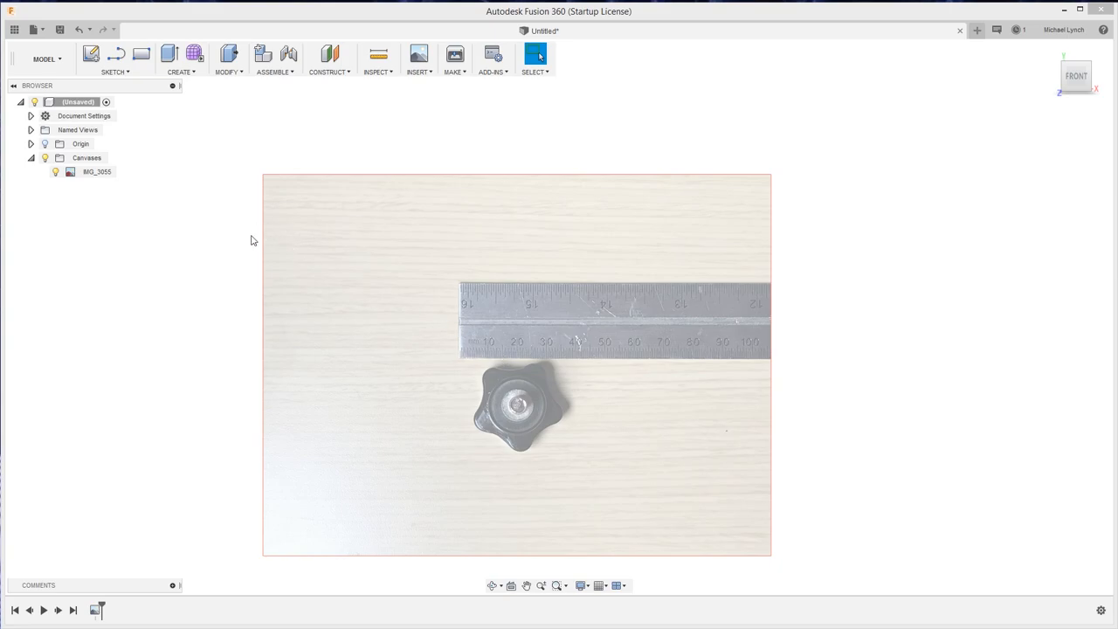
Select the placed knob photo canvas and zoom toward the ruler to begin calibration.
{"action": "left_click", "coordinate": [98, 171]}
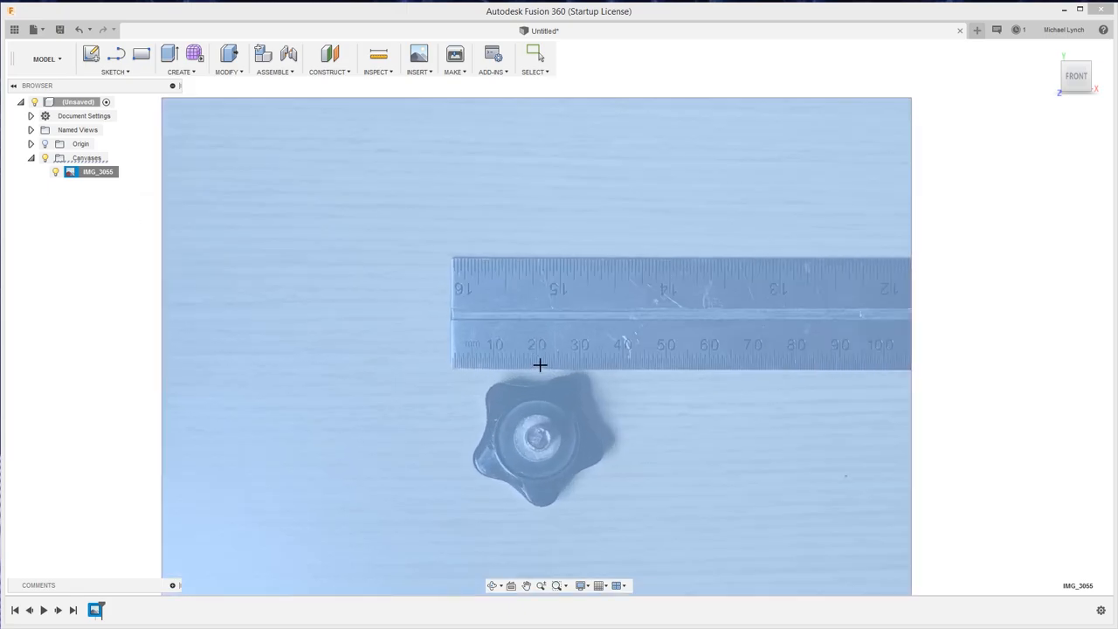
{"action": "scroll", "scroll_direction": "up", "scroll_amount": 3}
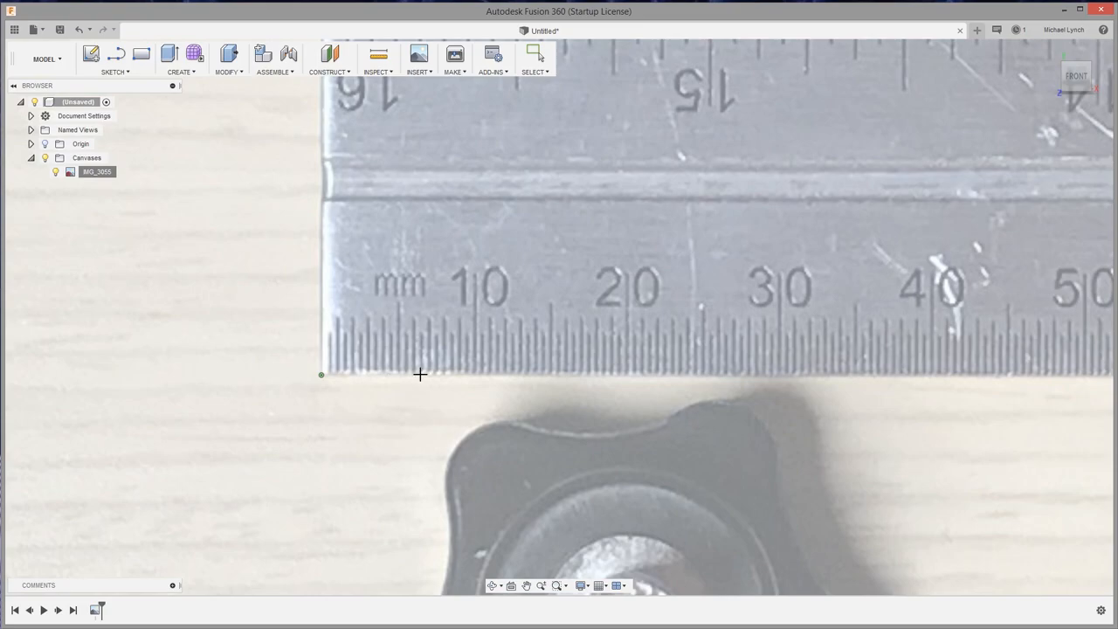
{"action": "mouse_move", "coordinate": [626, 378]}
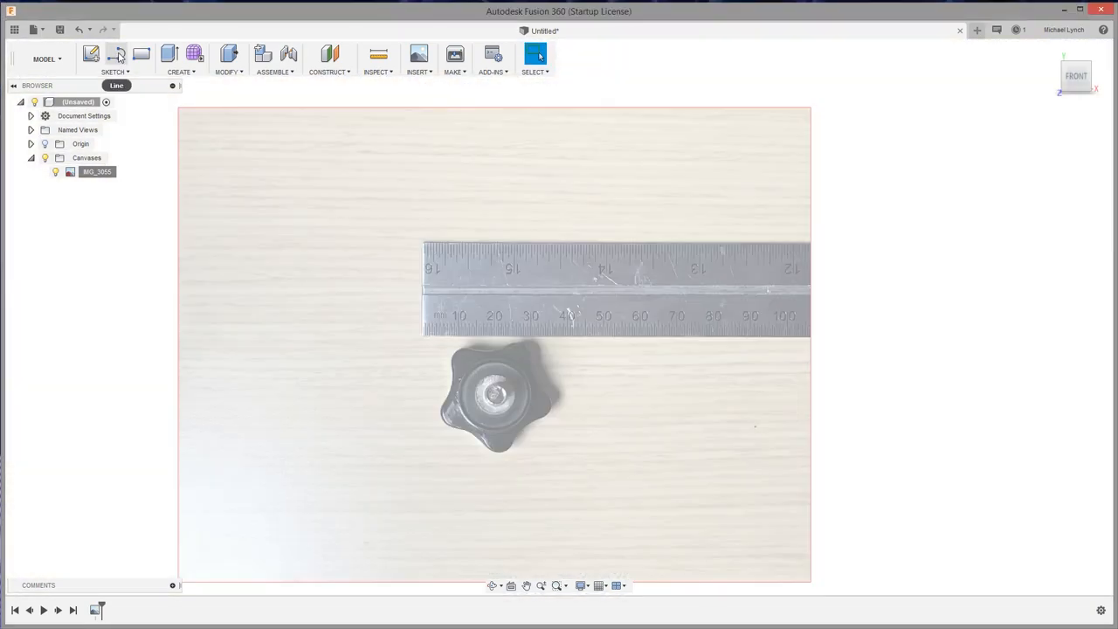
{"action": "mouse_move", "coordinate": [115, 54]}
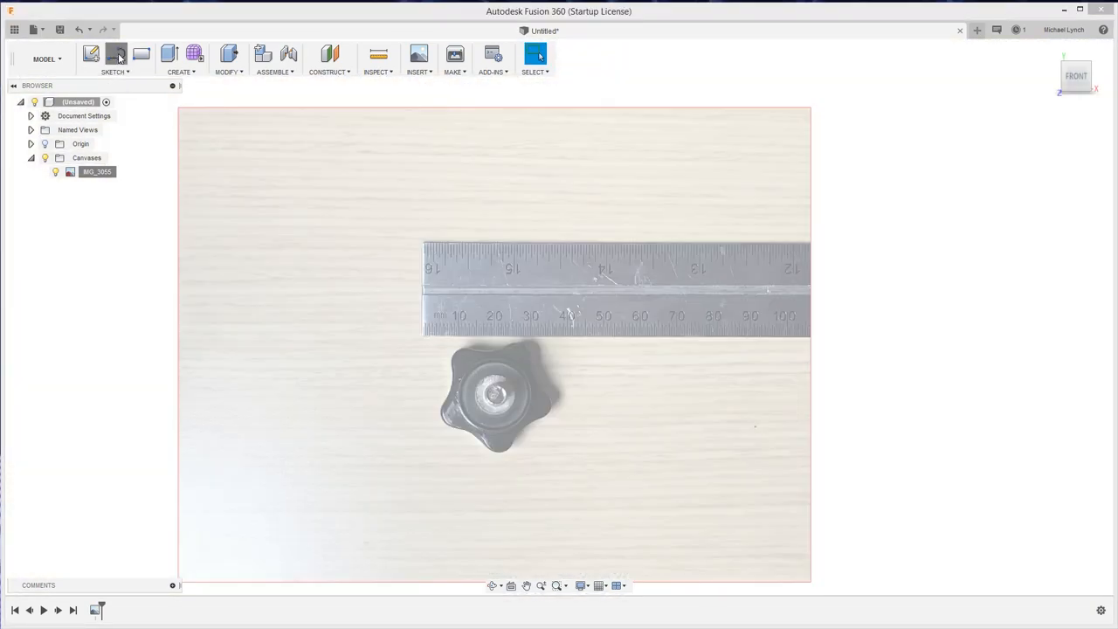
Begin a sketch with a centre guide line and a circle centred on the knob's bore.
{"action": "left_click", "coordinate": [91, 54]}
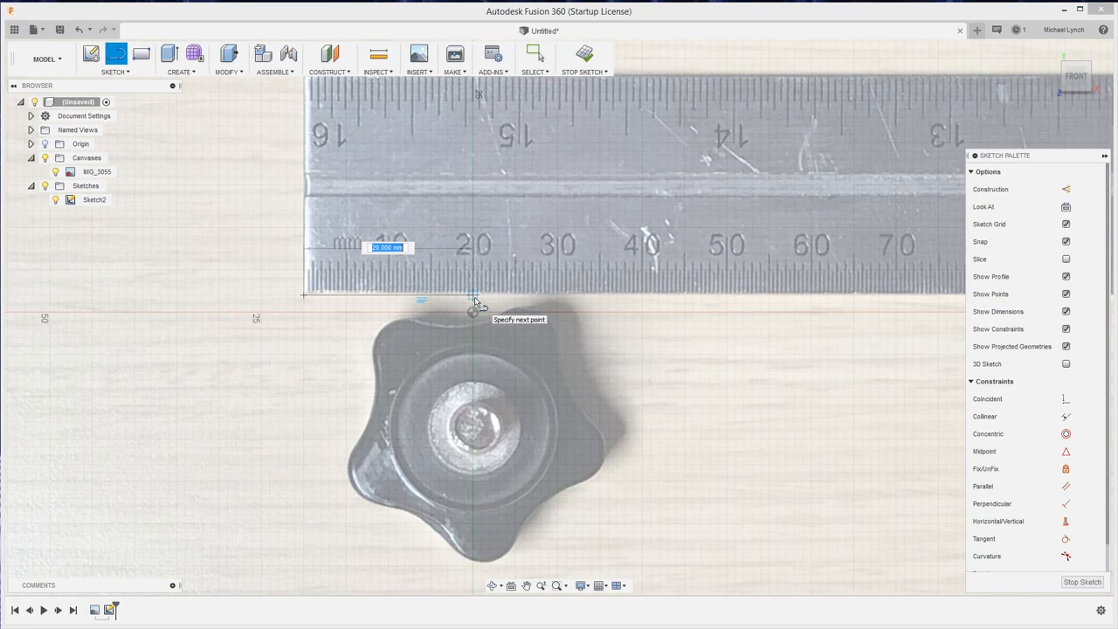
{"action": "key", "text": "Escape"}
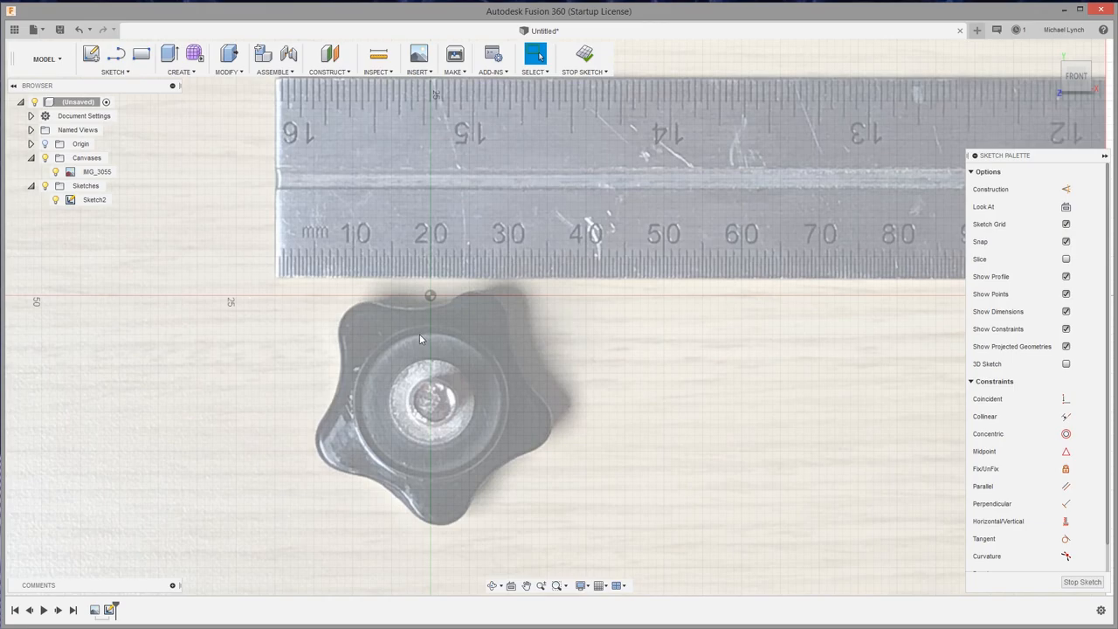
{"action": "mouse_move", "coordinate": [412, 360]}
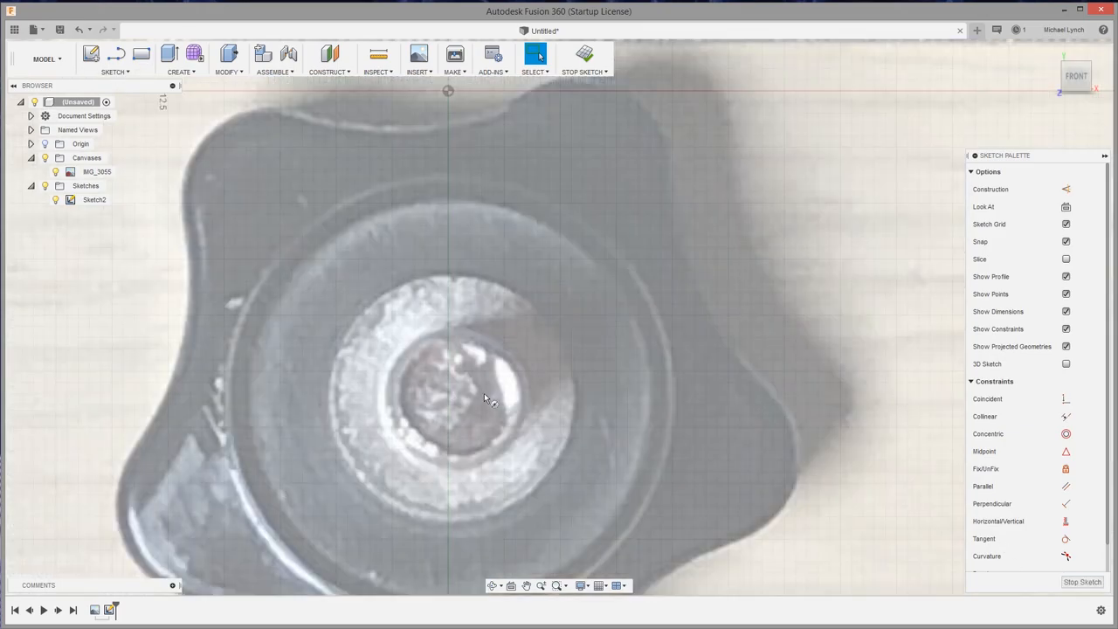
{"action": "left_click", "coordinate": [534, 52]}
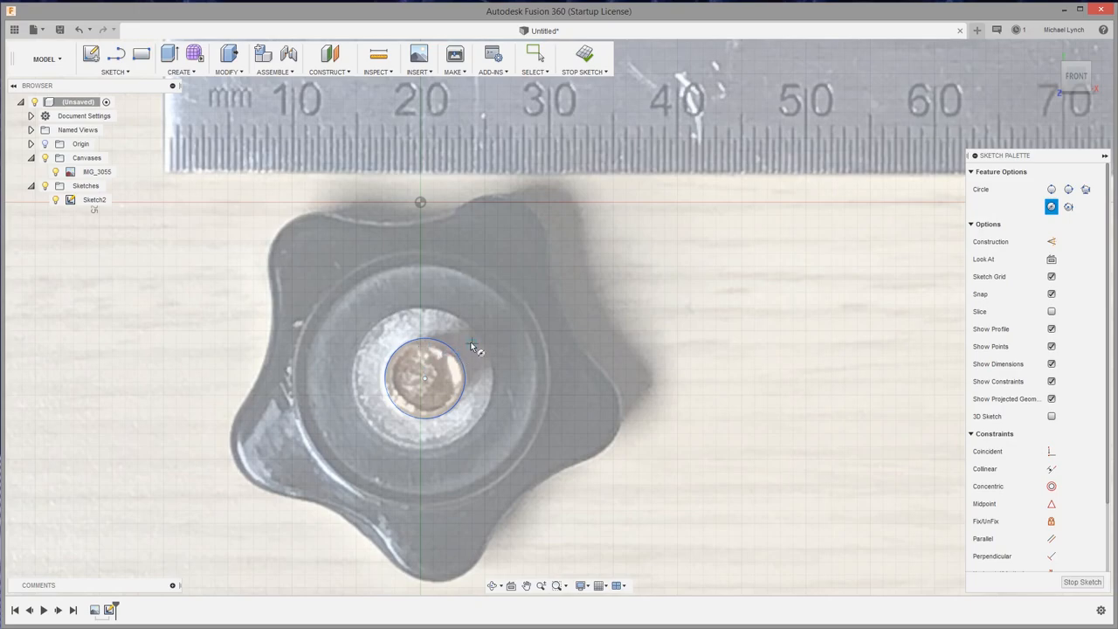
{"action": "mouse_move", "coordinate": [426, 382]}
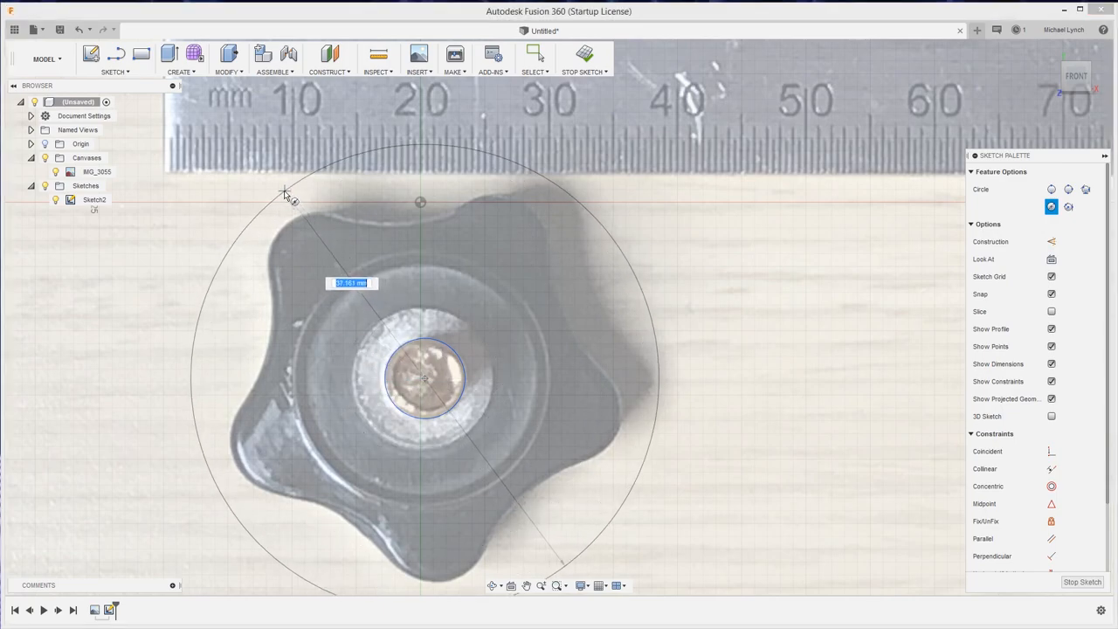
{"action": "mouse_move", "coordinate": [288, 228]}
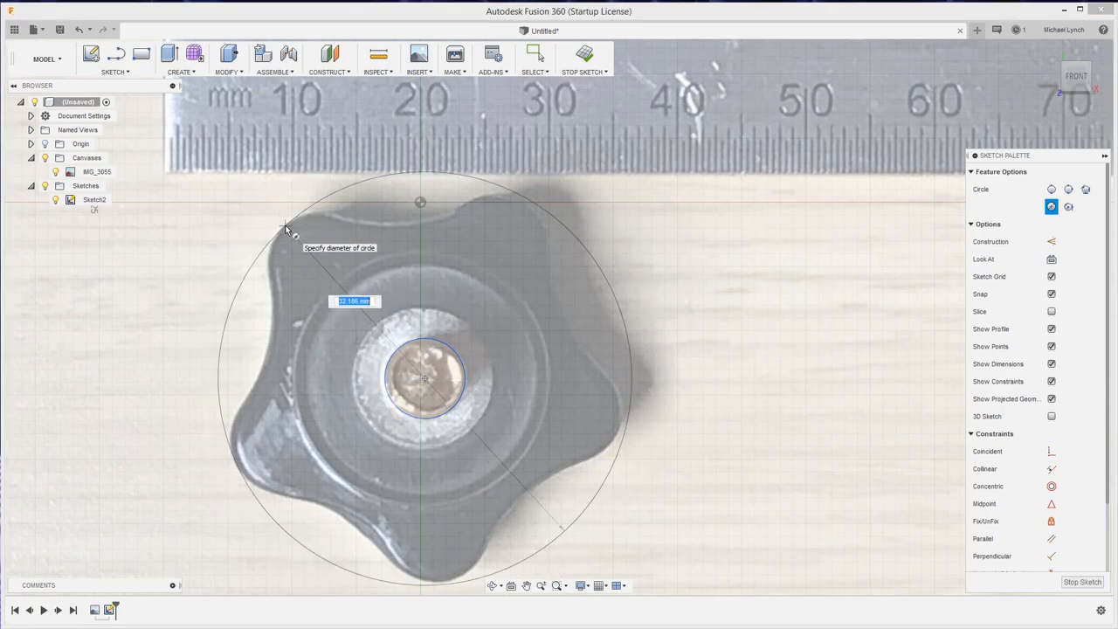
{"action": "mouse_move", "coordinate": [524, 206]}
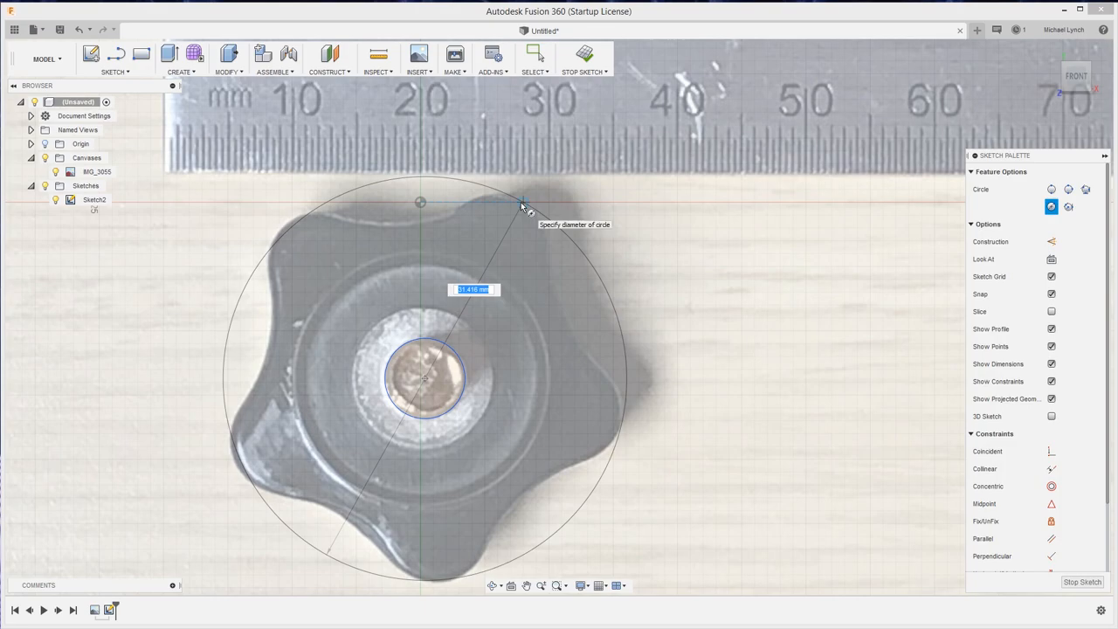
{"action": "mouse_move", "coordinate": [625, 428]}
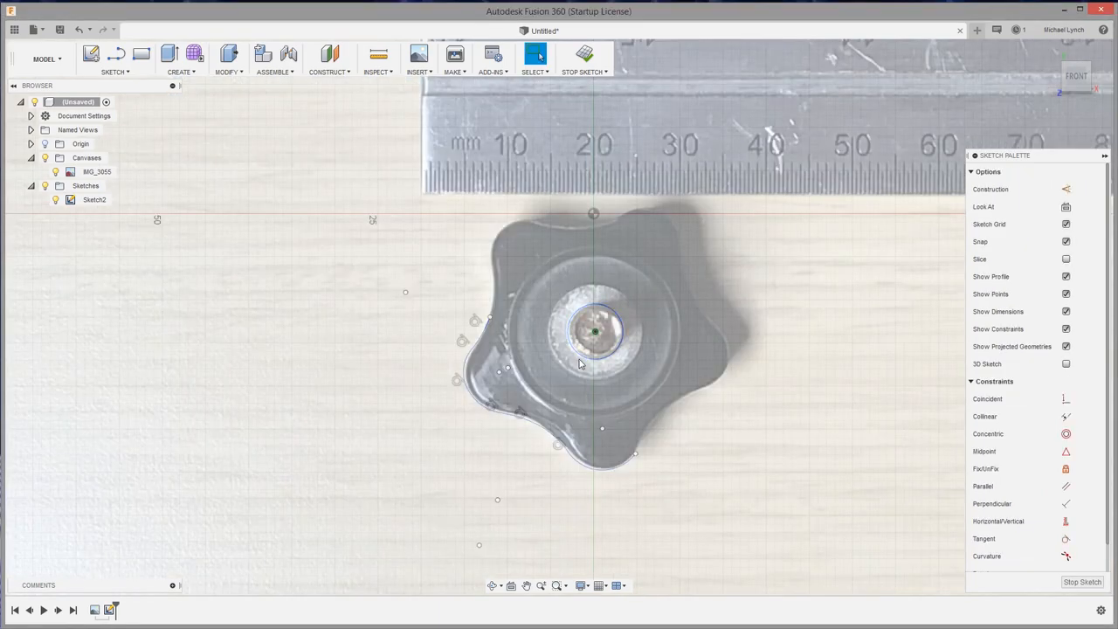
Trace the first lobes of the knob outline with curved lines over the photo.
{"action": "left_click", "coordinate": [594, 332]}
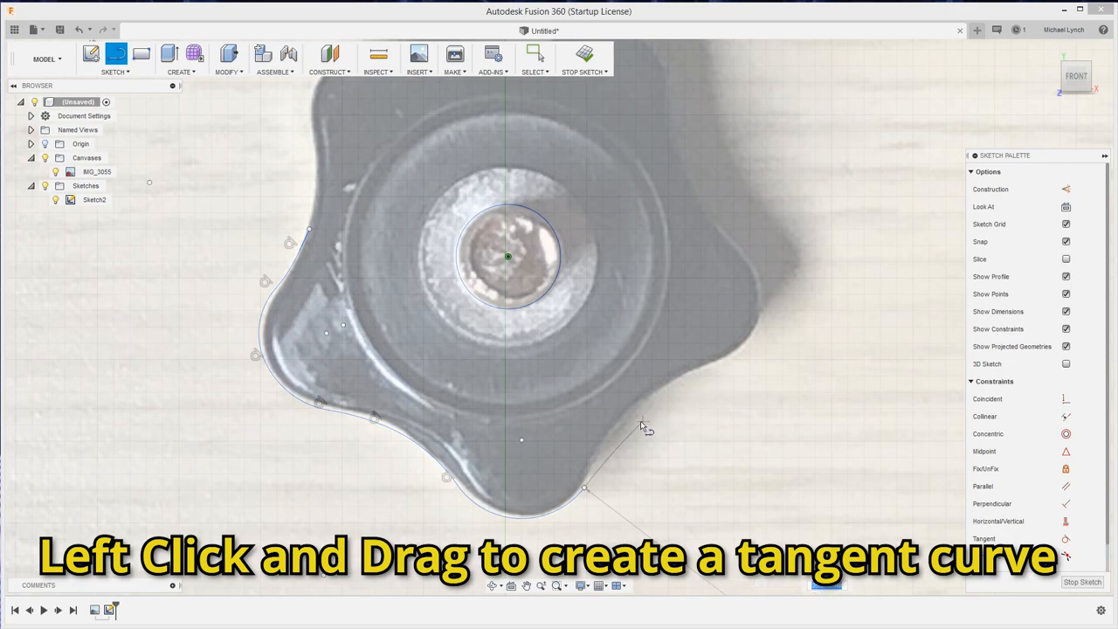
{"action": "right_click", "coordinate": [644, 428]}
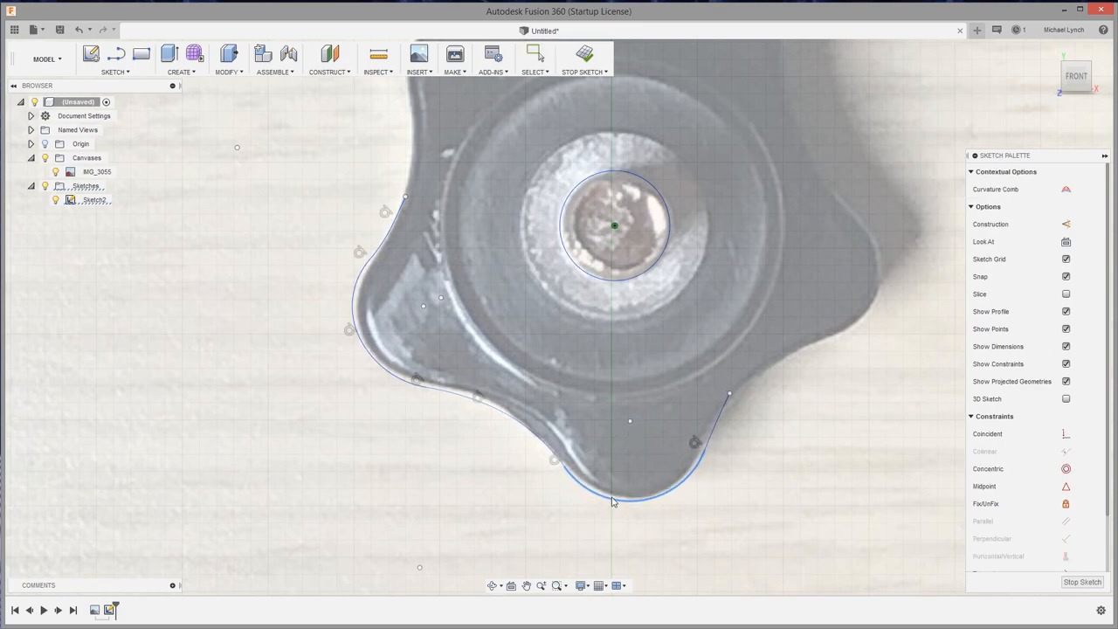
{"action": "left_click", "coordinate": [533, 54]}
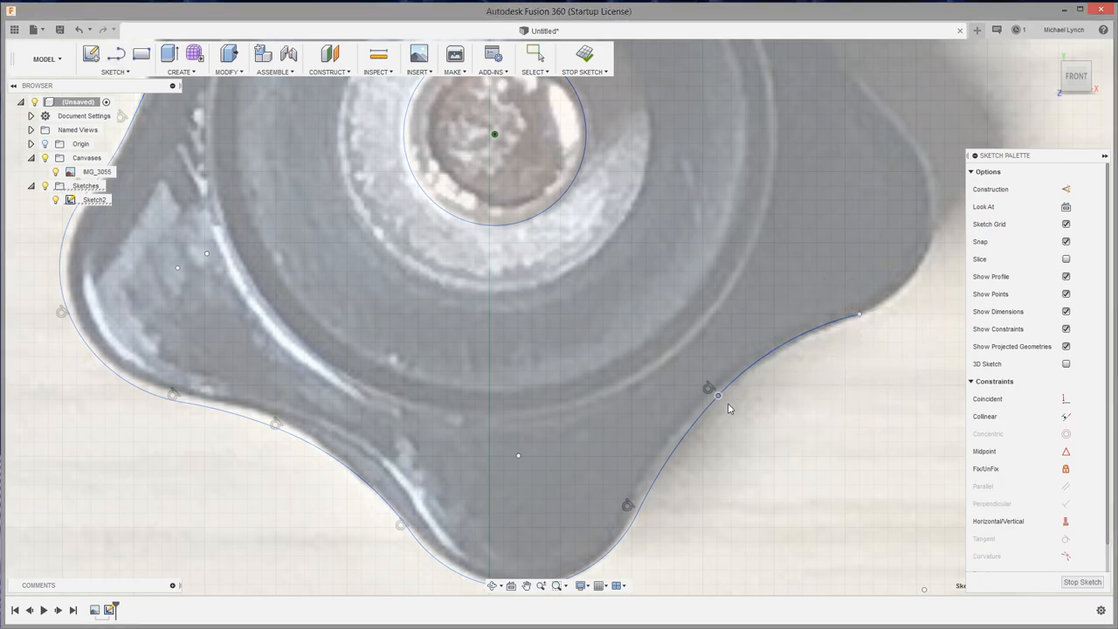
Continue the lobe curve to its end point over the zoomed photo.
{"action": "left_click", "coordinate": [751, 358]}
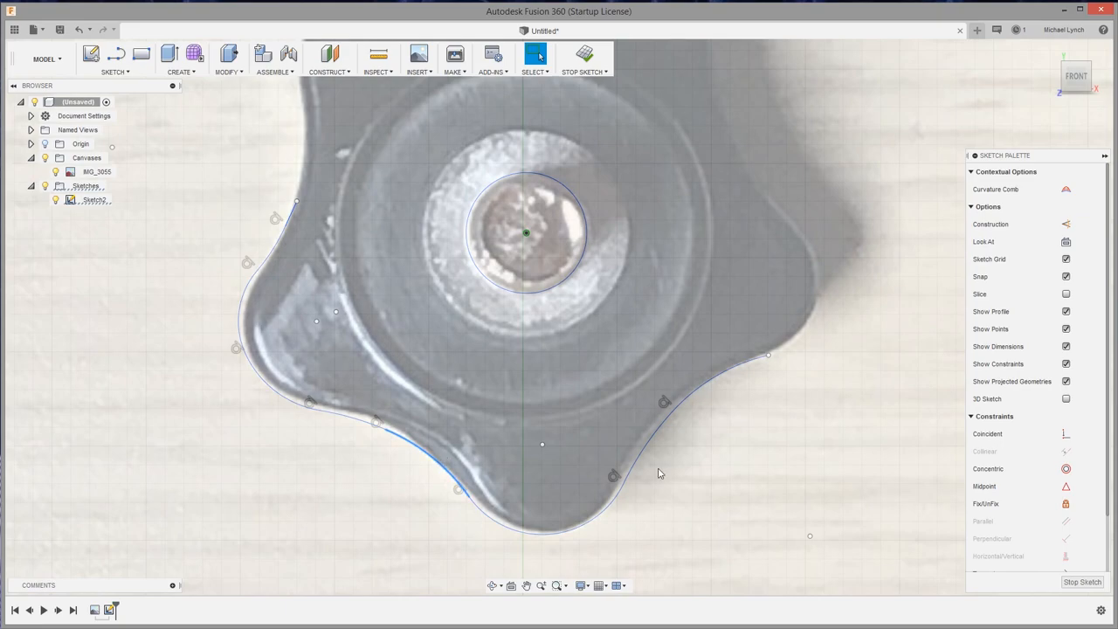
{"action": "scroll", "scroll_direction": "up", "scroll_amount": 3}
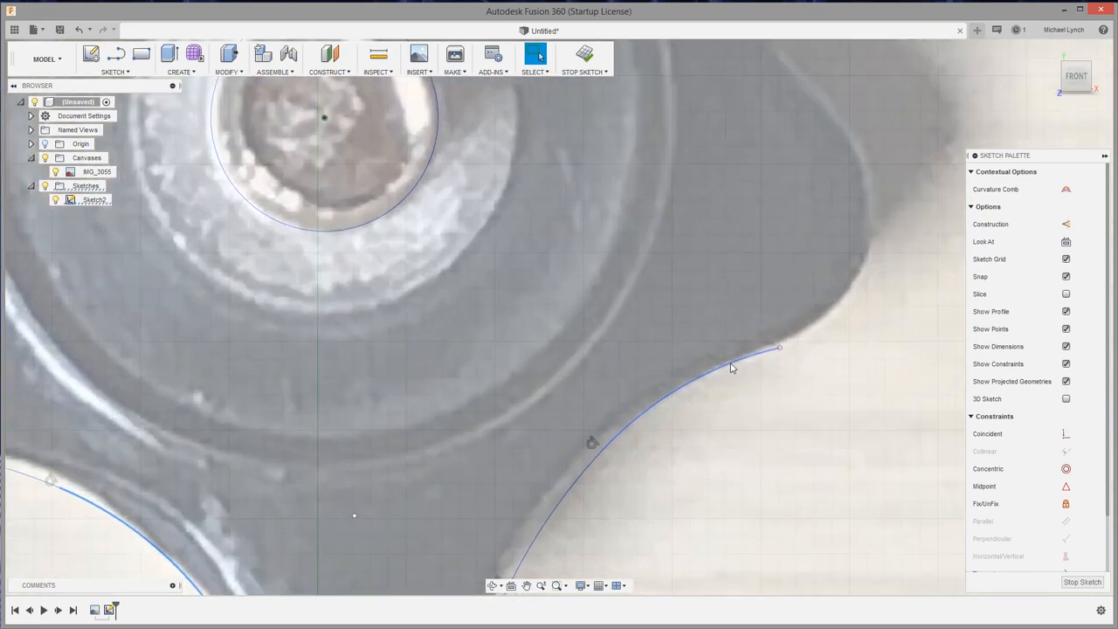
{"action": "left_click", "coordinate": [733, 367]}
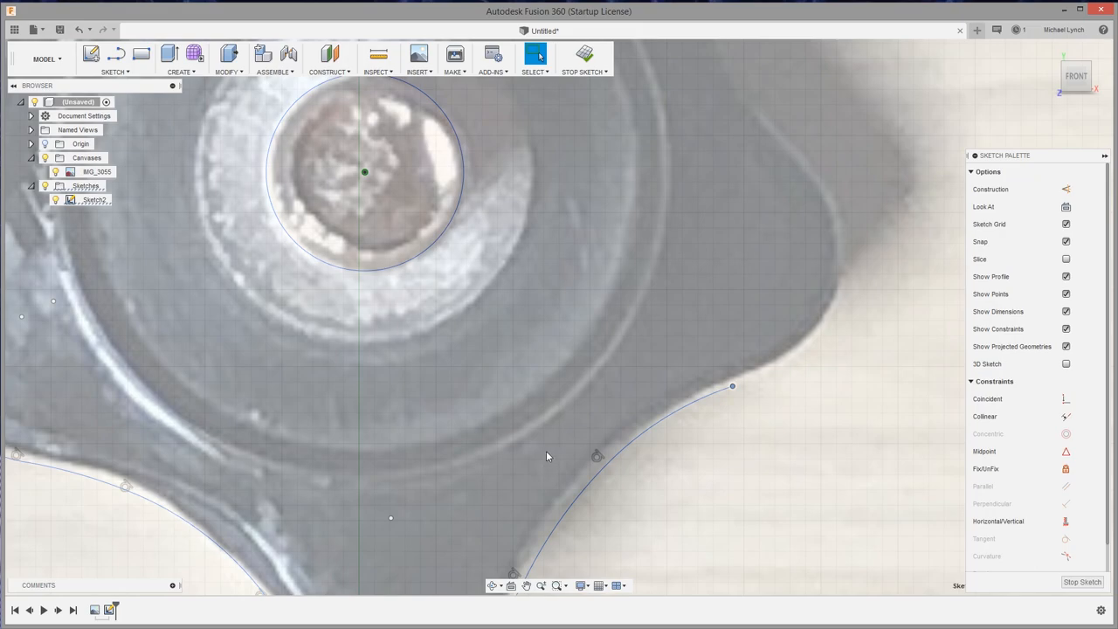
{"action": "mouse_move", "coordinate": [536, 454]}
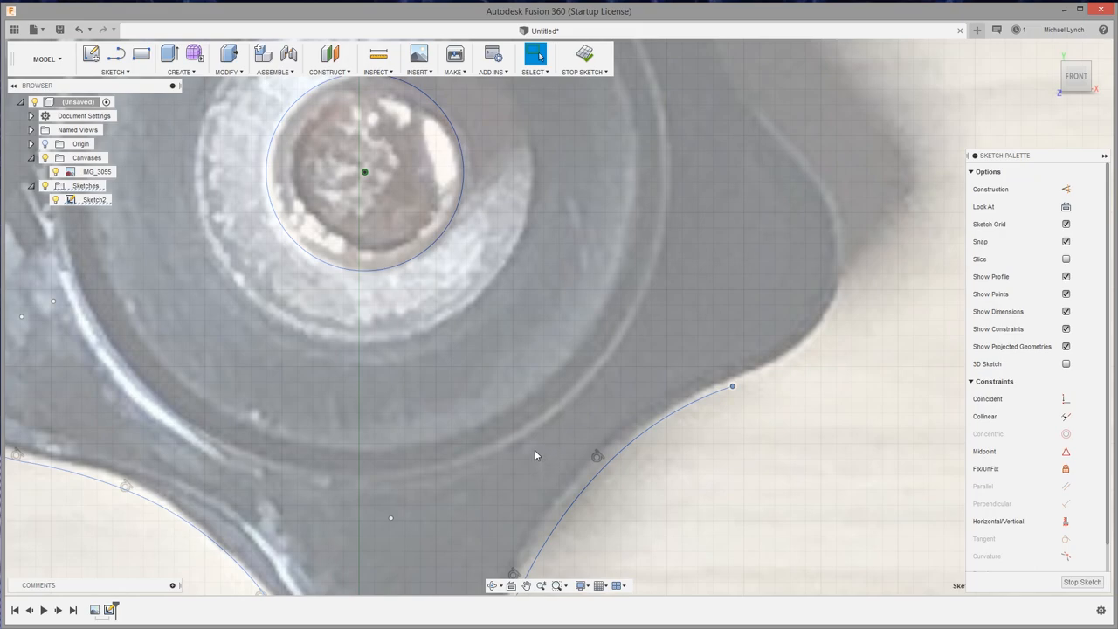
{"action": "mouse_move", "coordinate": [528, 445]}
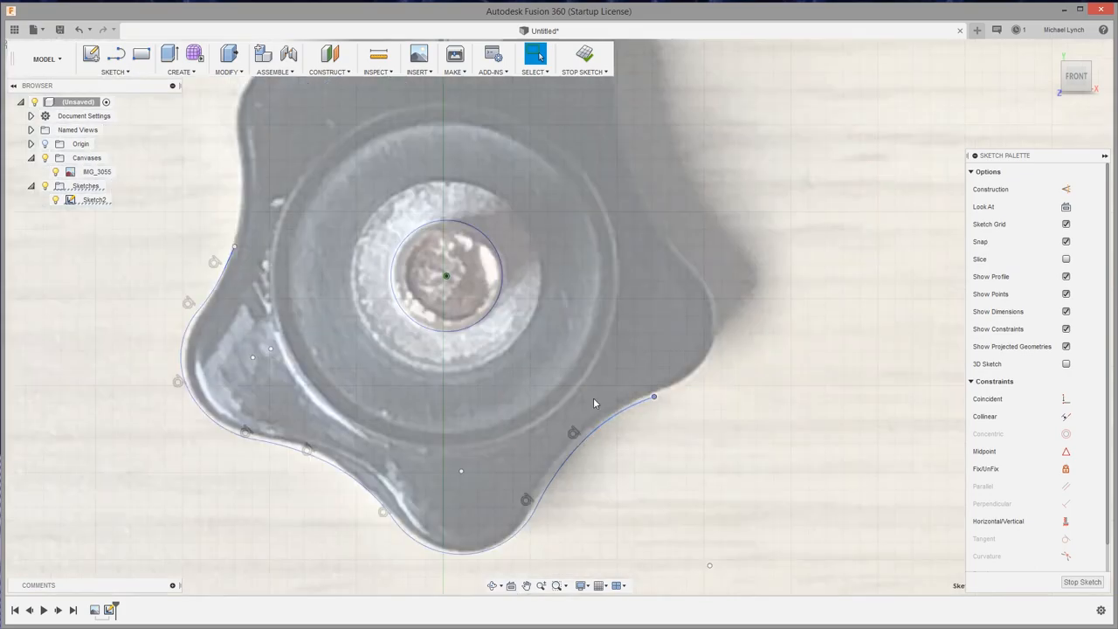
{"action": "mouse_move", "coordinate": [717, 378]}
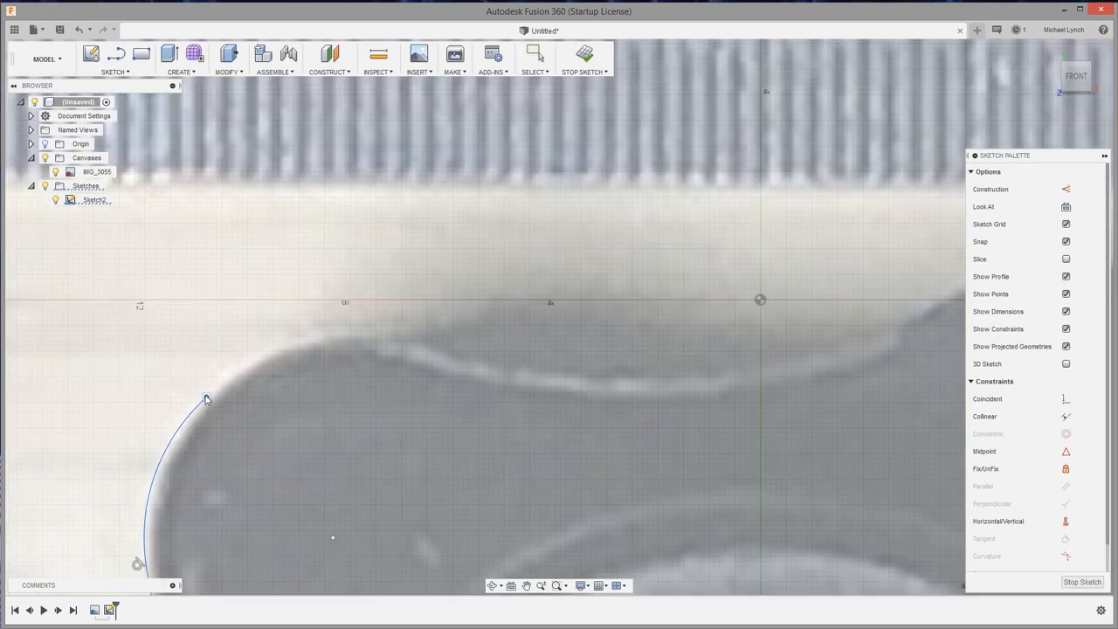
{"action": "left_click", "coordinate": [534, 53]}
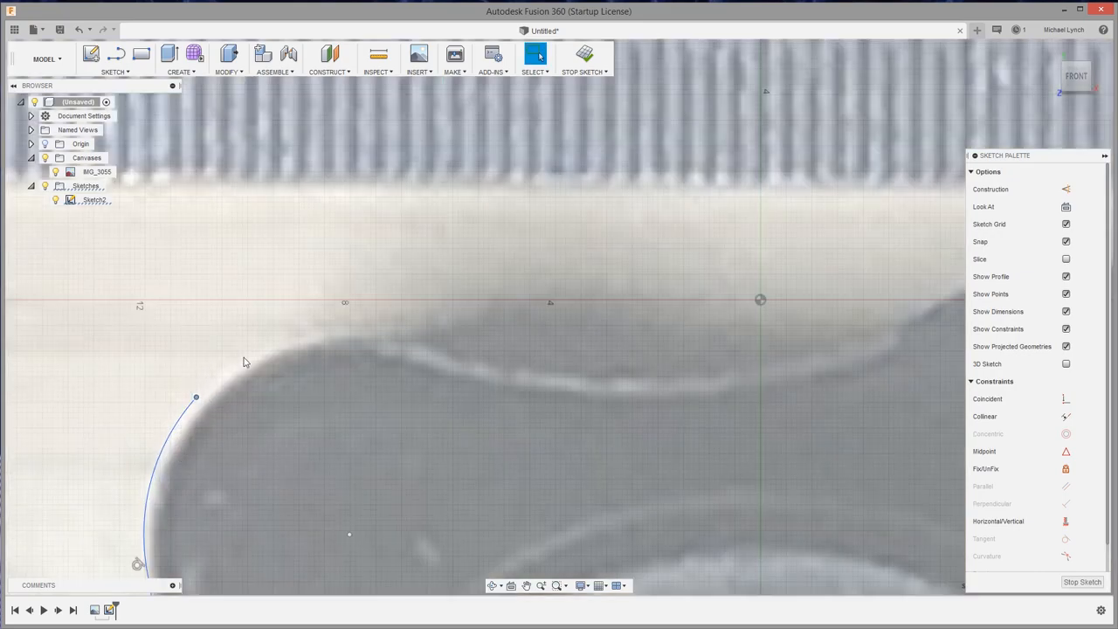
Add 3-point arcs along the next lobe's rounded edge toward closing the outline.
{"action": "left_click", "coordinate": [116, 53]}
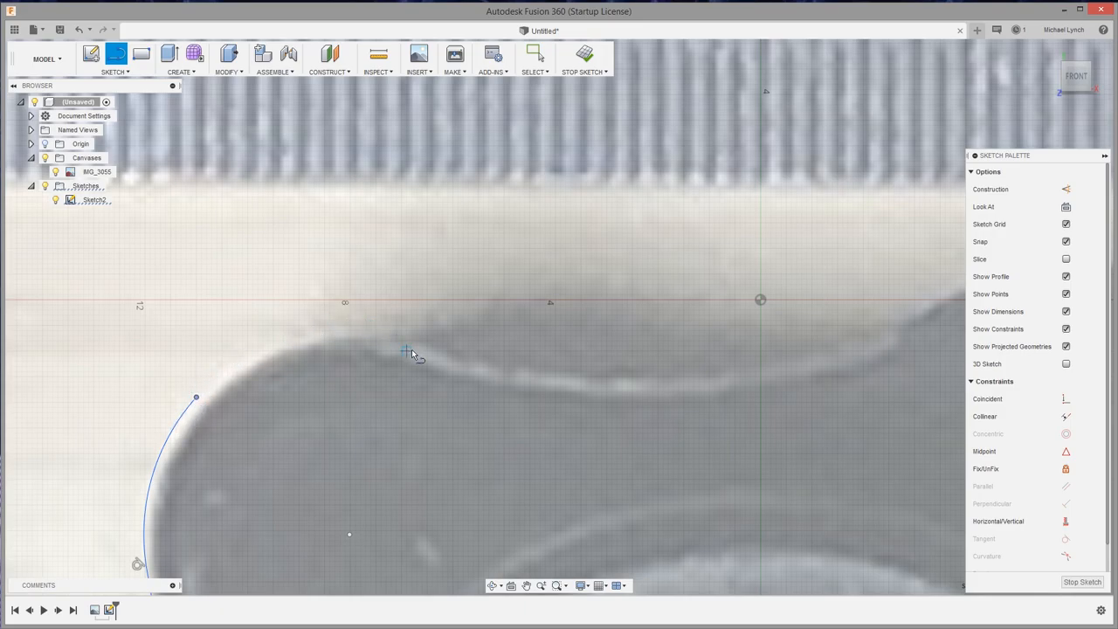
{"action": "mouse_move", "coordinate": [628, 219]}
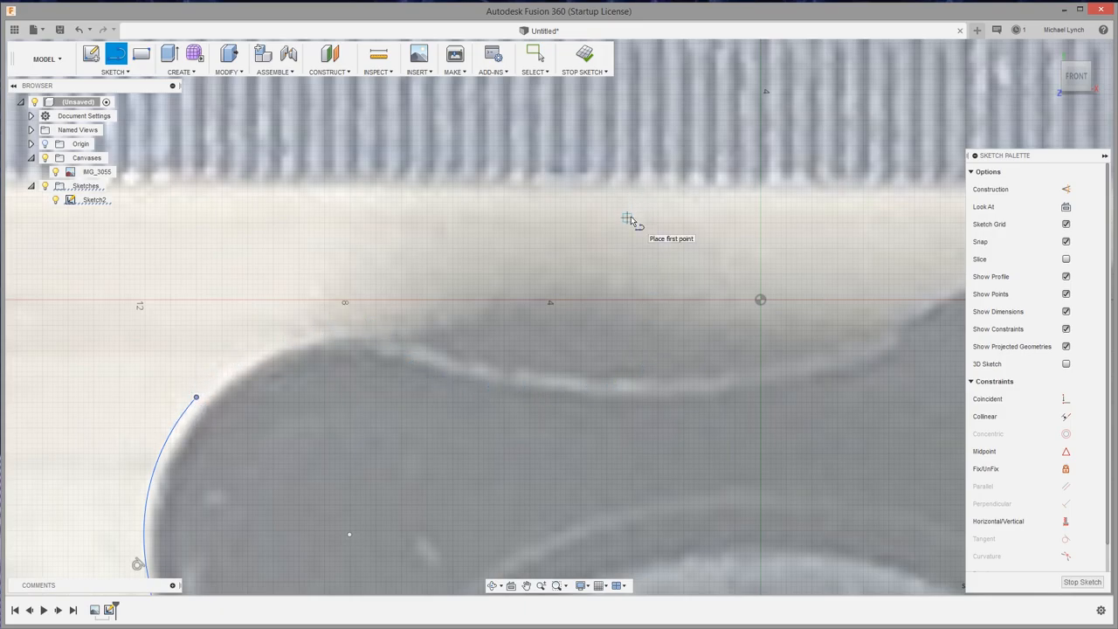
{"action": "mouse_move", "coordinate": [196, 399]}
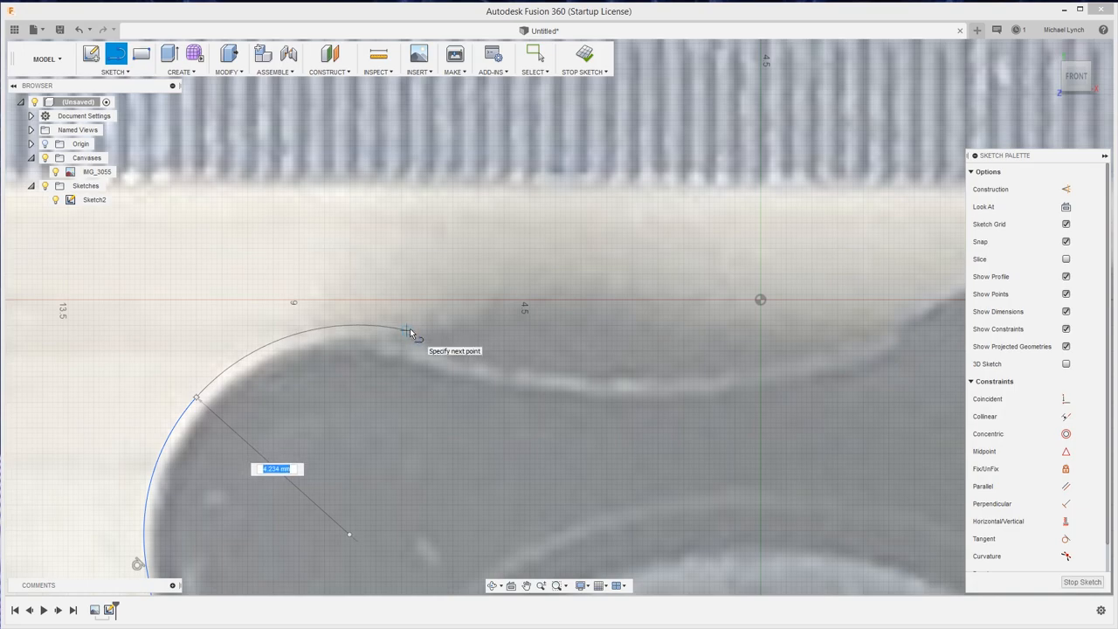
{"action": "left_click", "coordinate": [406, 332]}
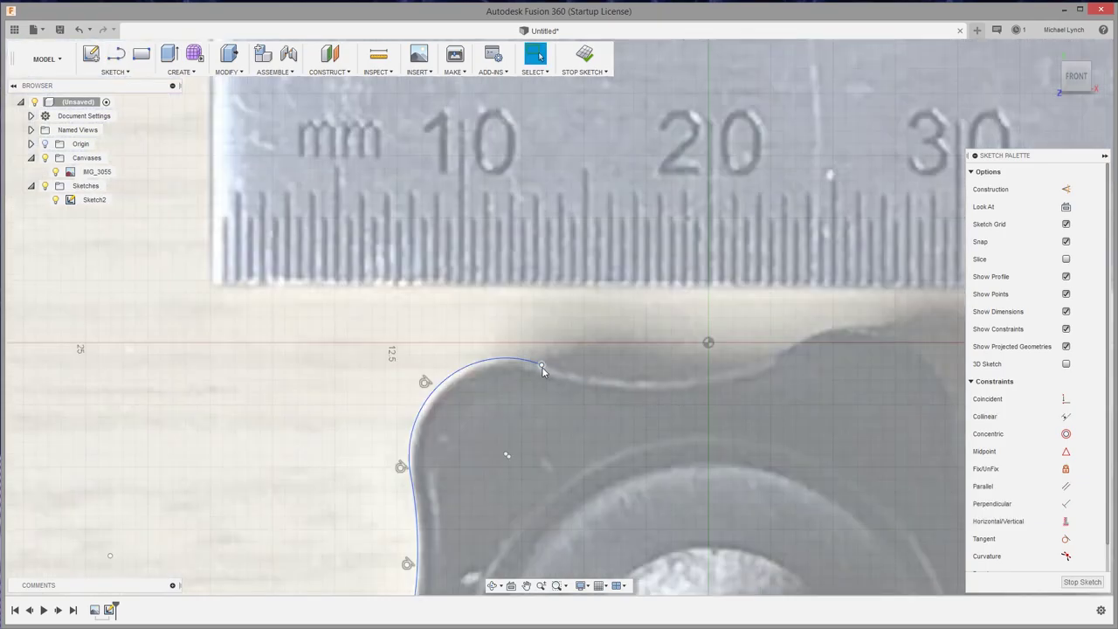
{"action": "left_click", "coordinate": [541, 365]}
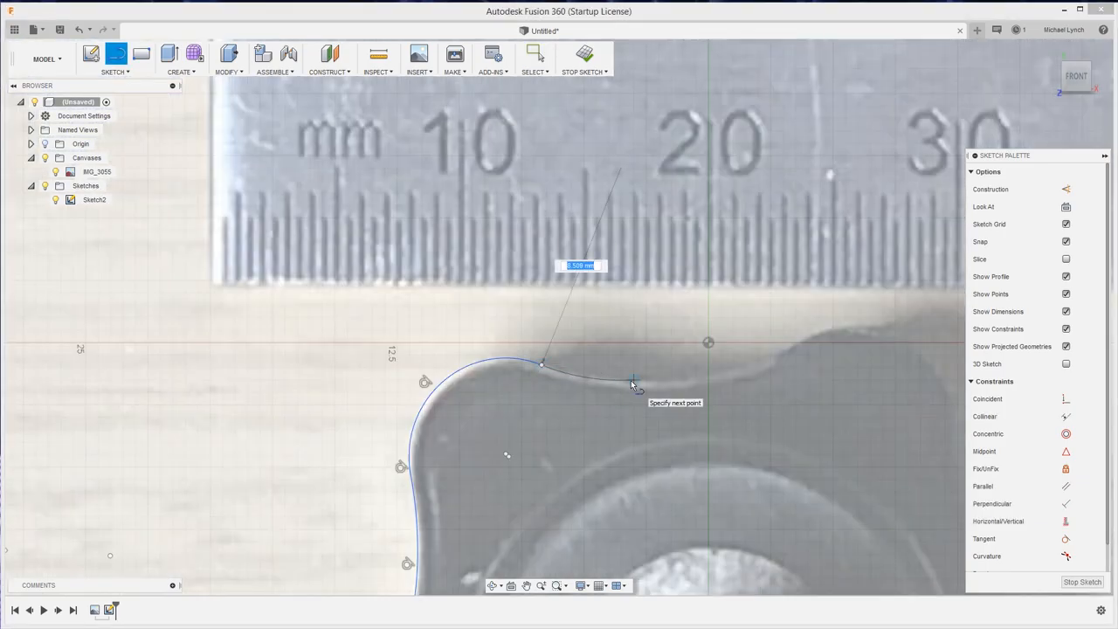
{"action": "mouse_move", "coordinate": [661, 388]}
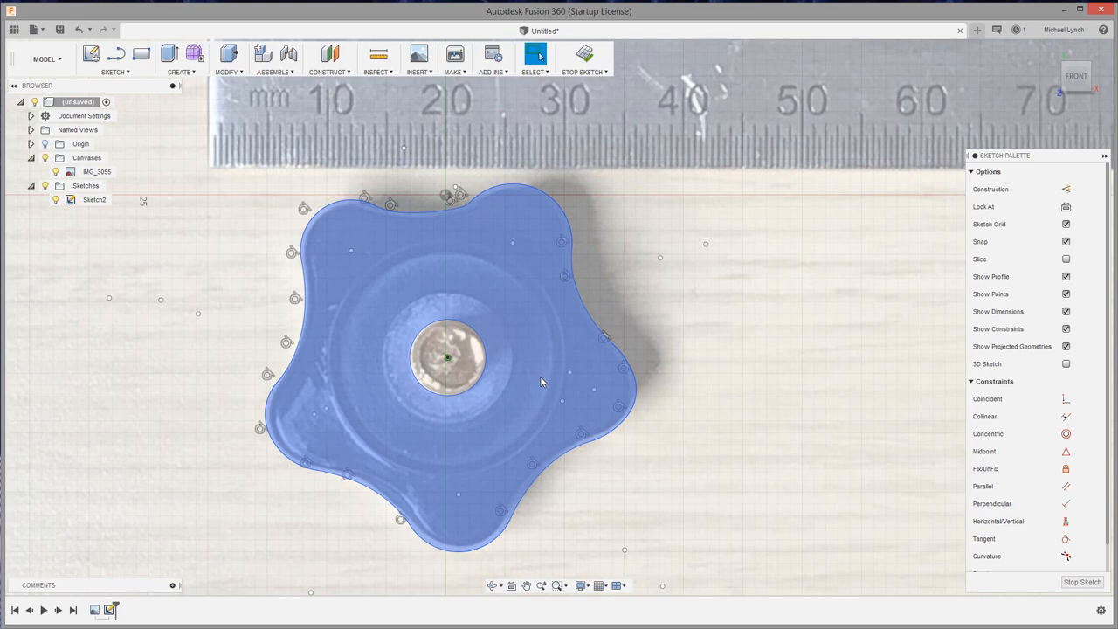
{"action": "mouse_move", "coordinate": [550, 379]}
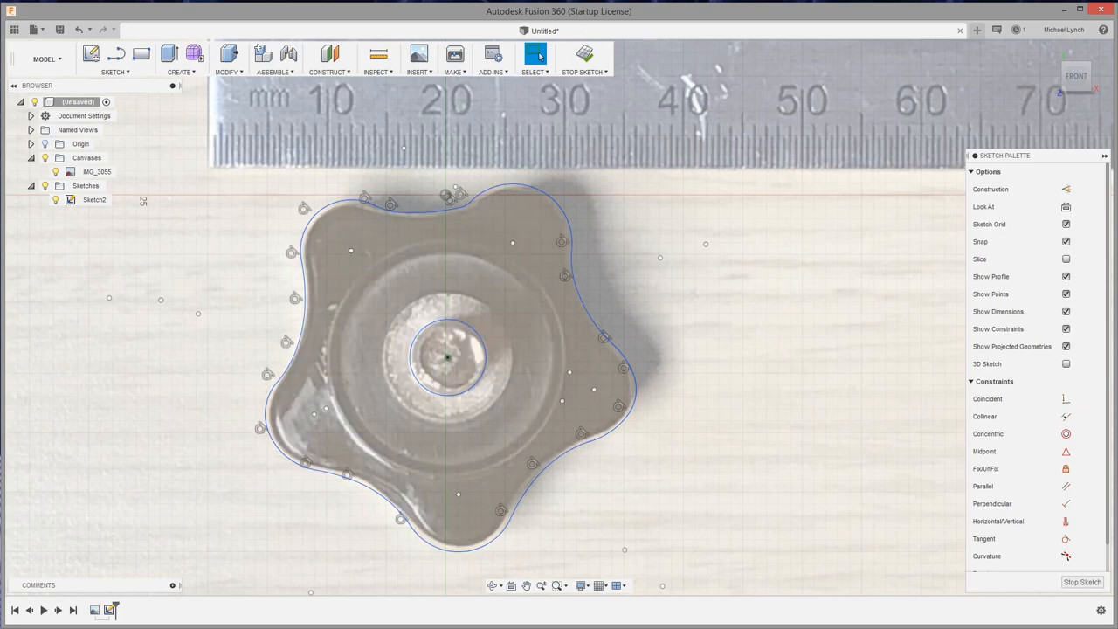
Draw the large round head circle centred on the knob around the traced outline.
{"action": "left_click", "coordinate": [411, 452]}
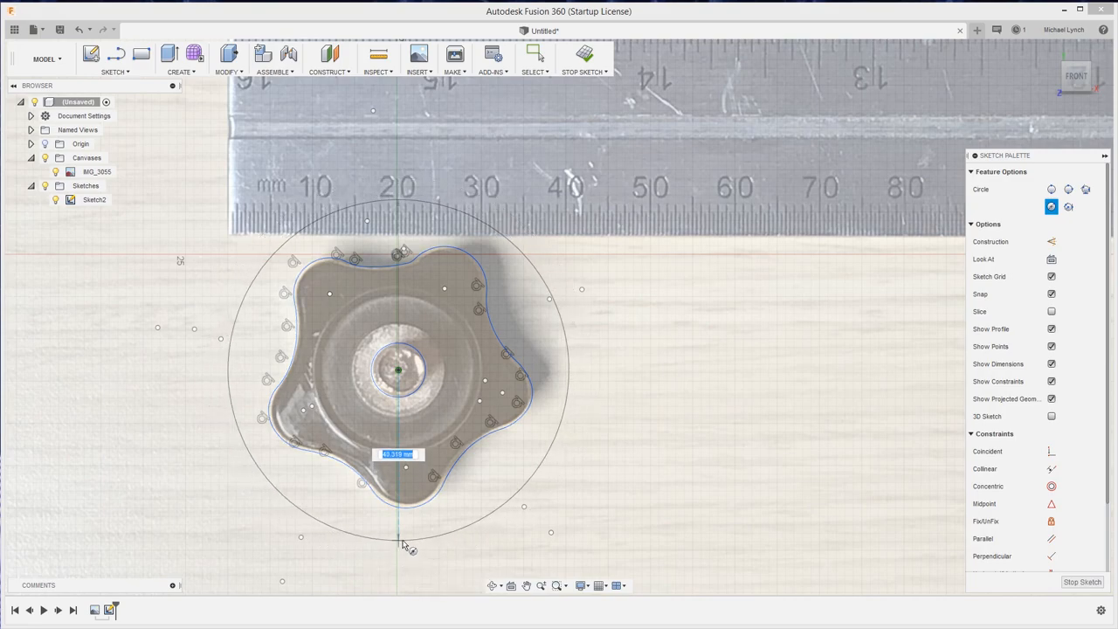
{"action": "mouse_move", "coordinate": [405, 542]}
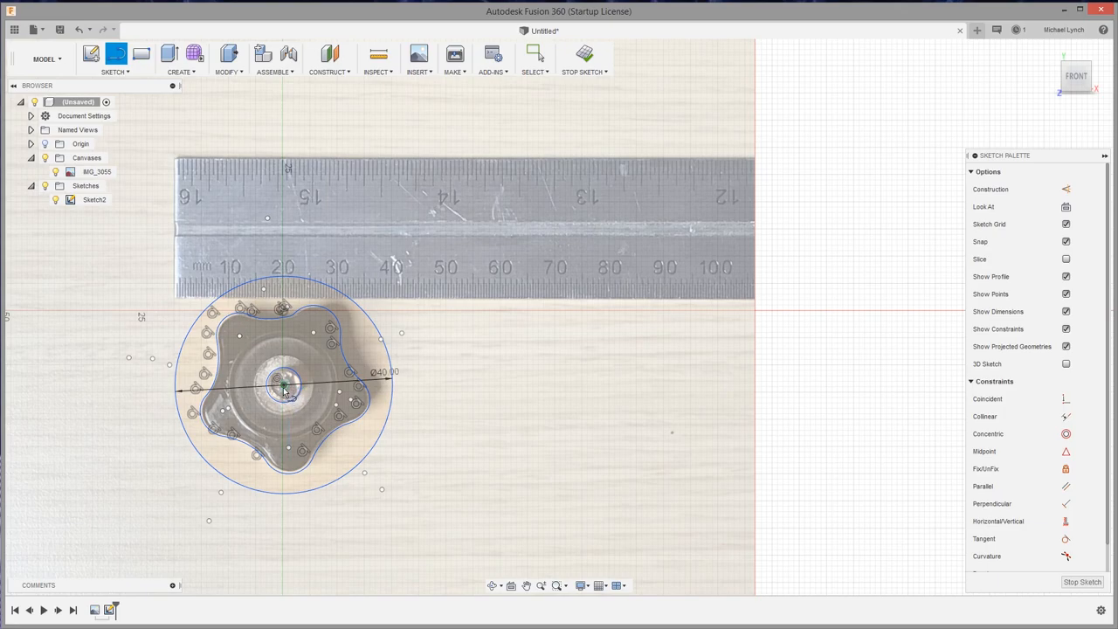
{"action": "mouse_move", "coordinate": [301, 502]}
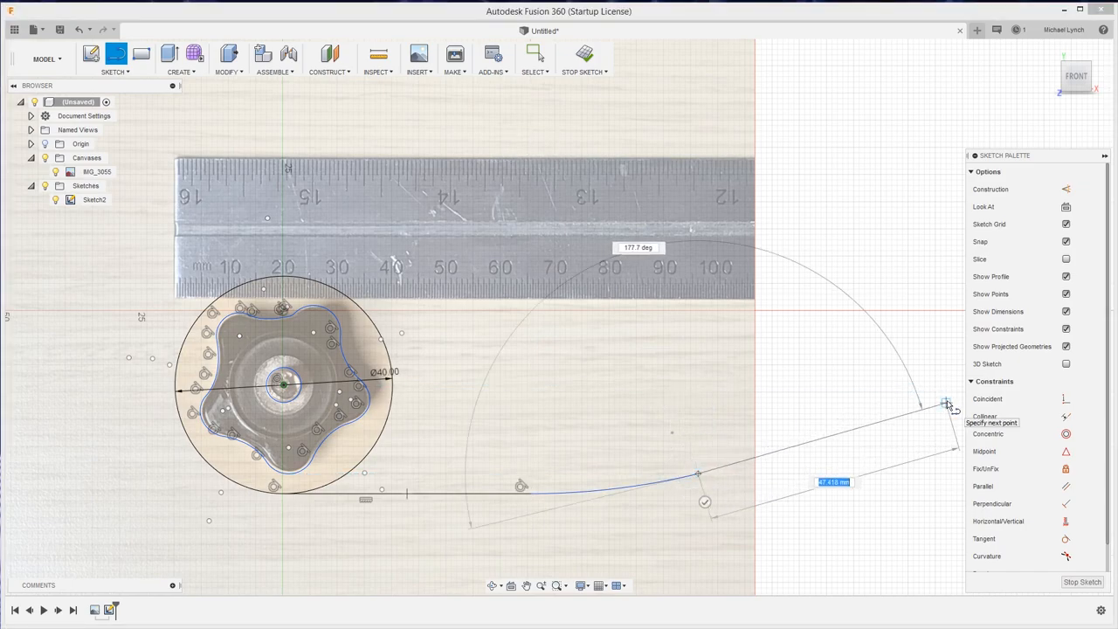
Sketch the curved handle arm extending from the head circle out to the right.
{"action": "left_click", "coordinate": [947, 404]}
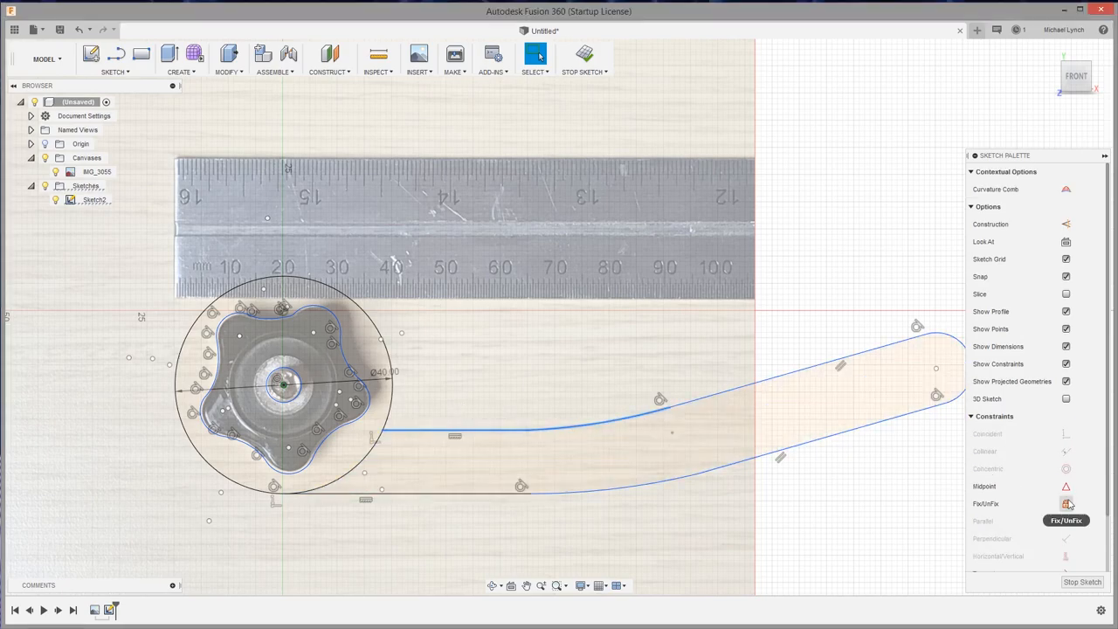
{"action": "scroll", "scroll_direction": "down", "scroll_amount": 3}
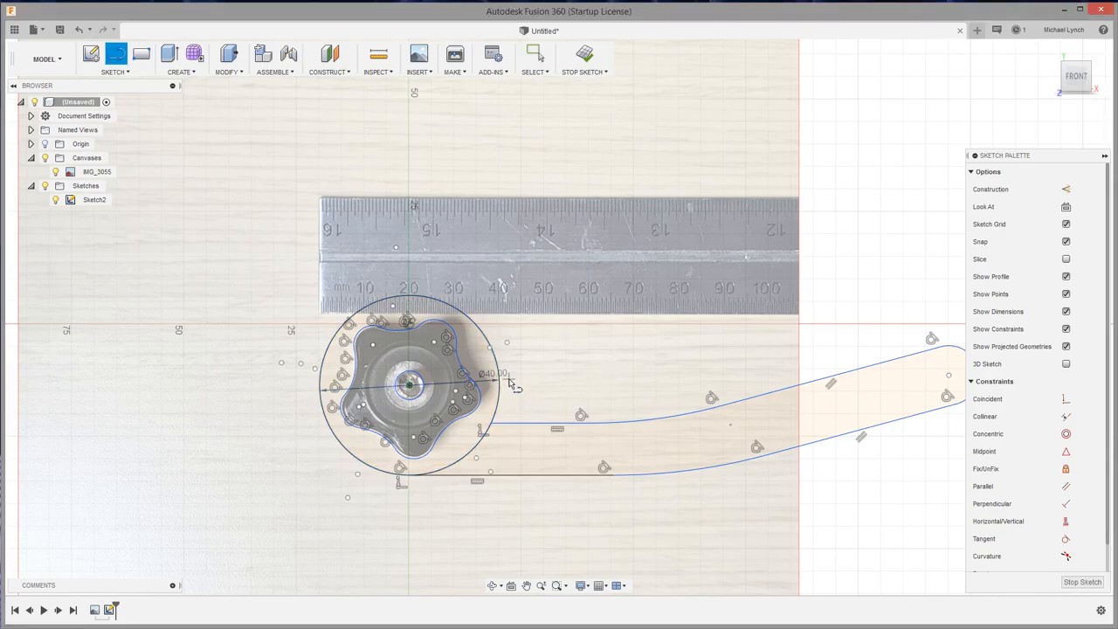
{"action": "mouse_move", "coordinate": [507, 367]}
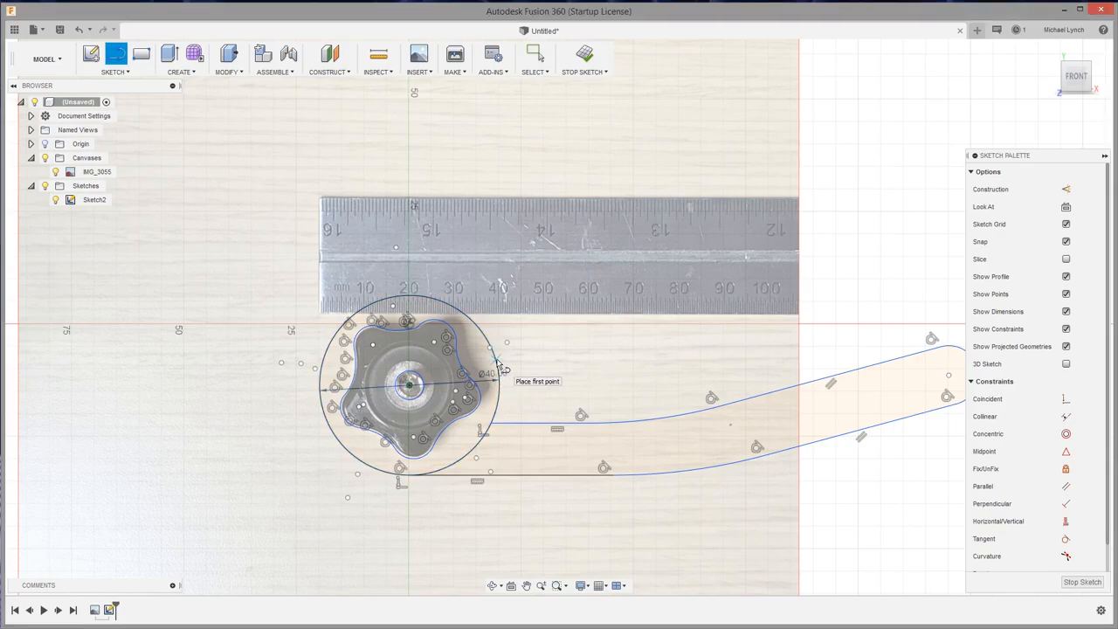
{"action": "mouse_move", "coordinate": [507, 388]}
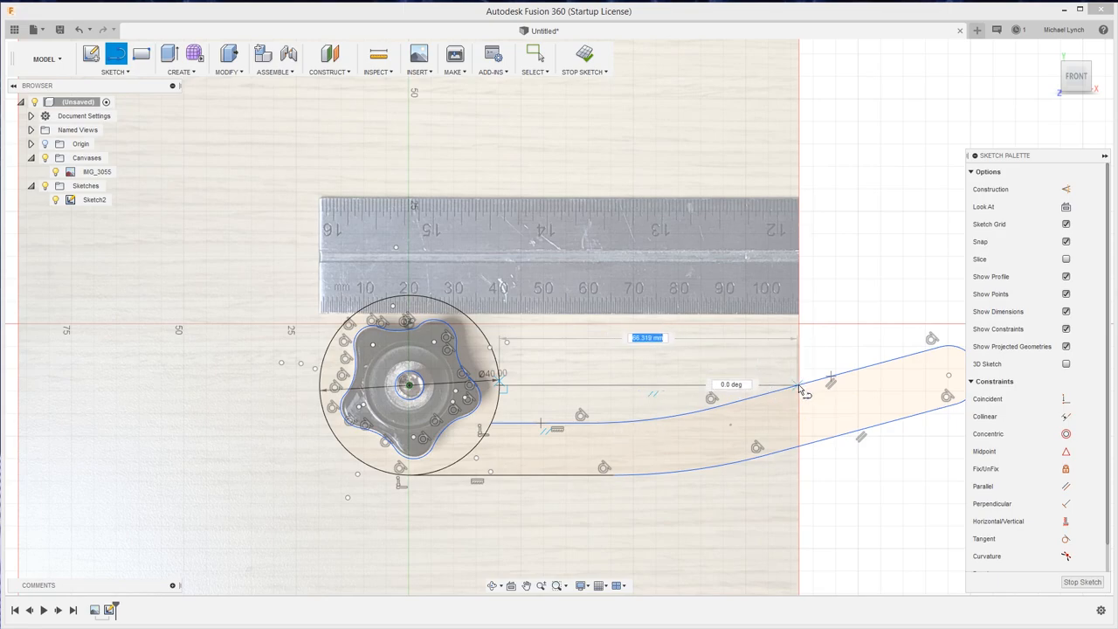
{"action": "mouse_move", "coordinate": [801, 391]}
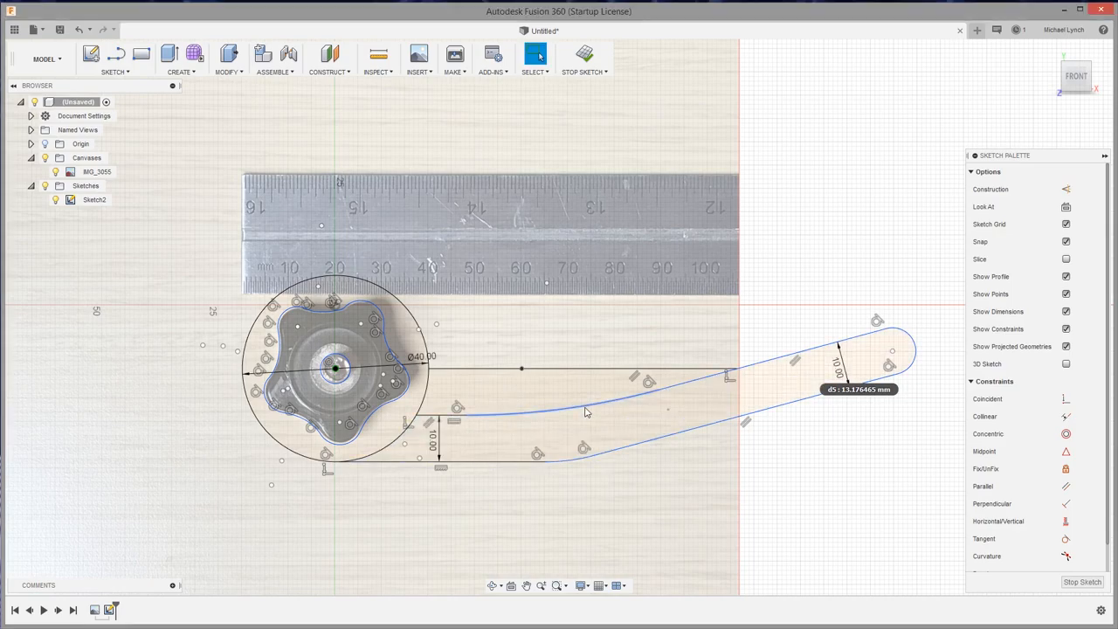
Dimension the handle width and head, then select the profiles for extrusion.
{"action": "left_click", "coordinate": [612, 411]}
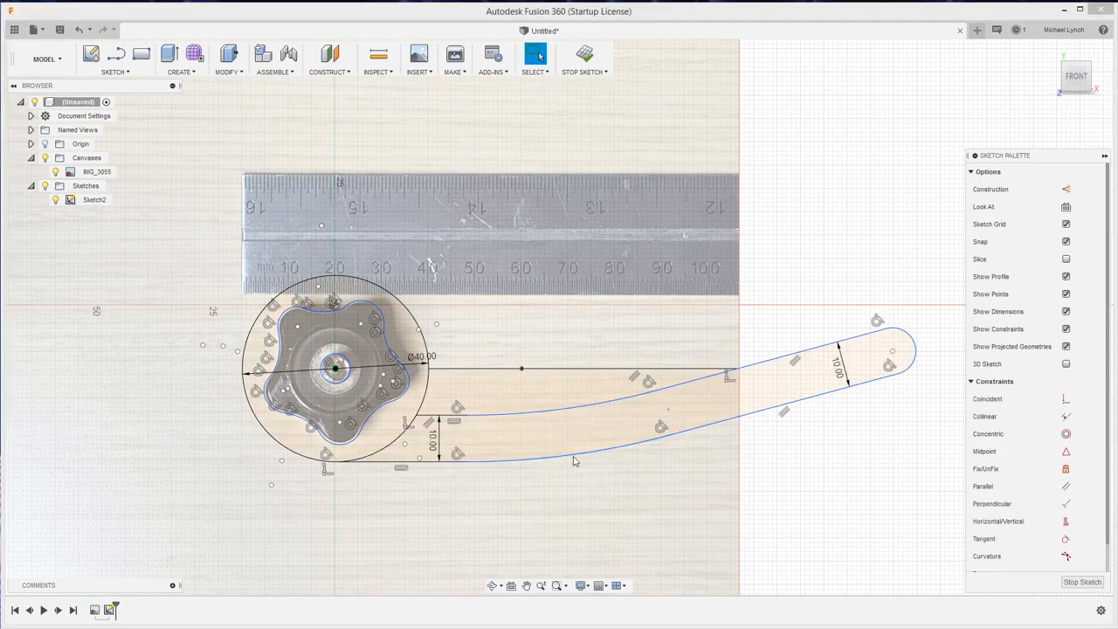
{"action": "left_click", "coordinate": [585, 378]}
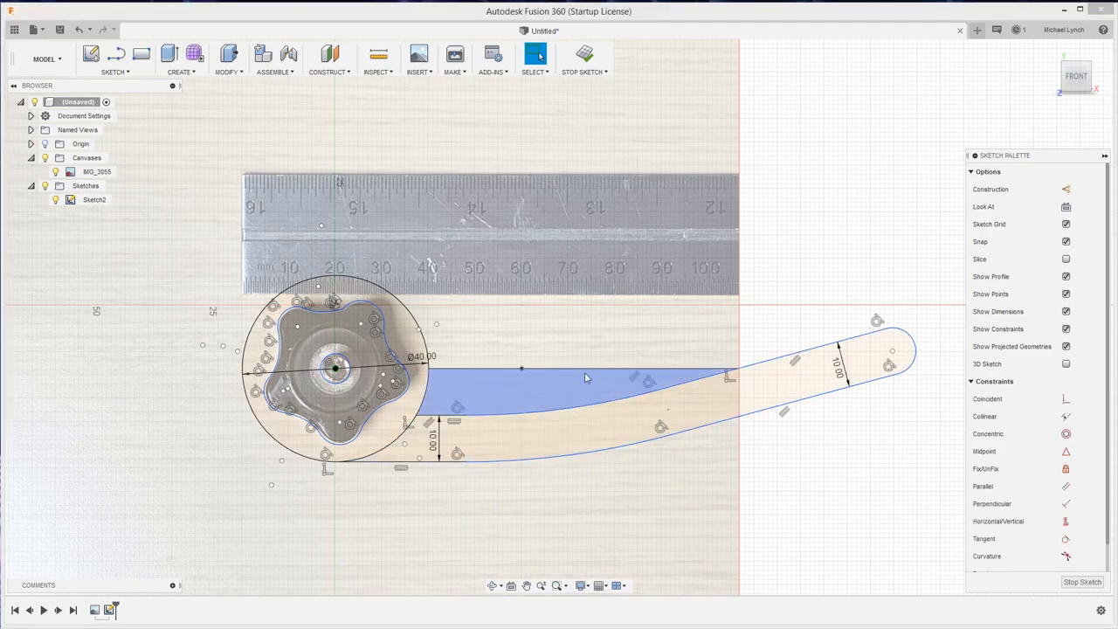
{"action": "left_click", "coordinate": [856, 440]}
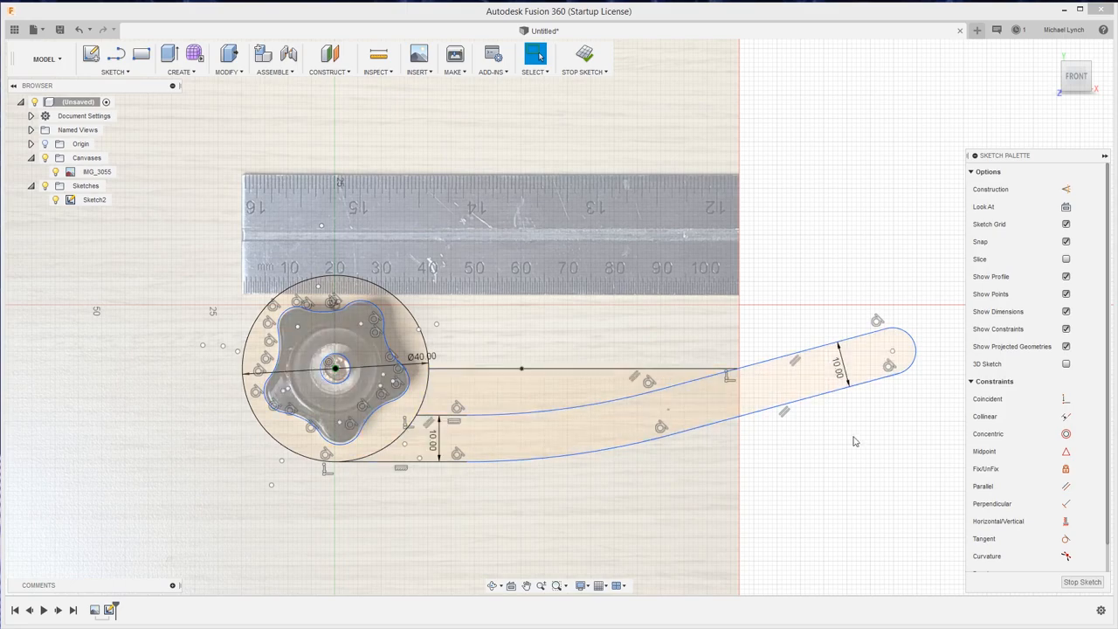
{"action": "left_click", "coordinate": [335, 367]}
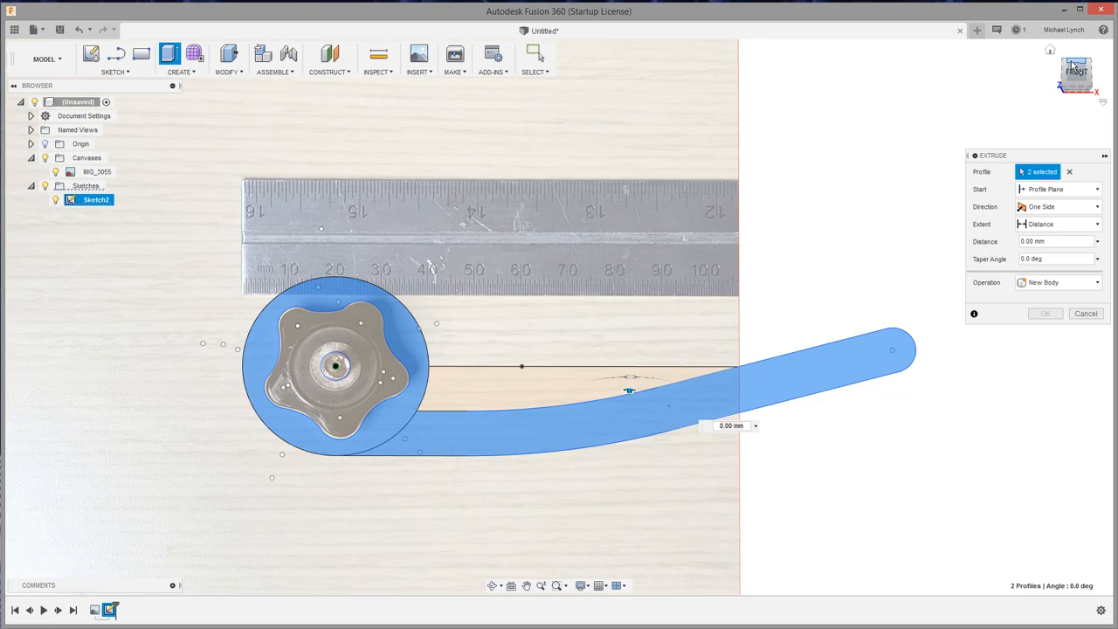
{"action": "mouse_move", "coordinate": [760, 452]}
{"action": "type", "text": "8"}
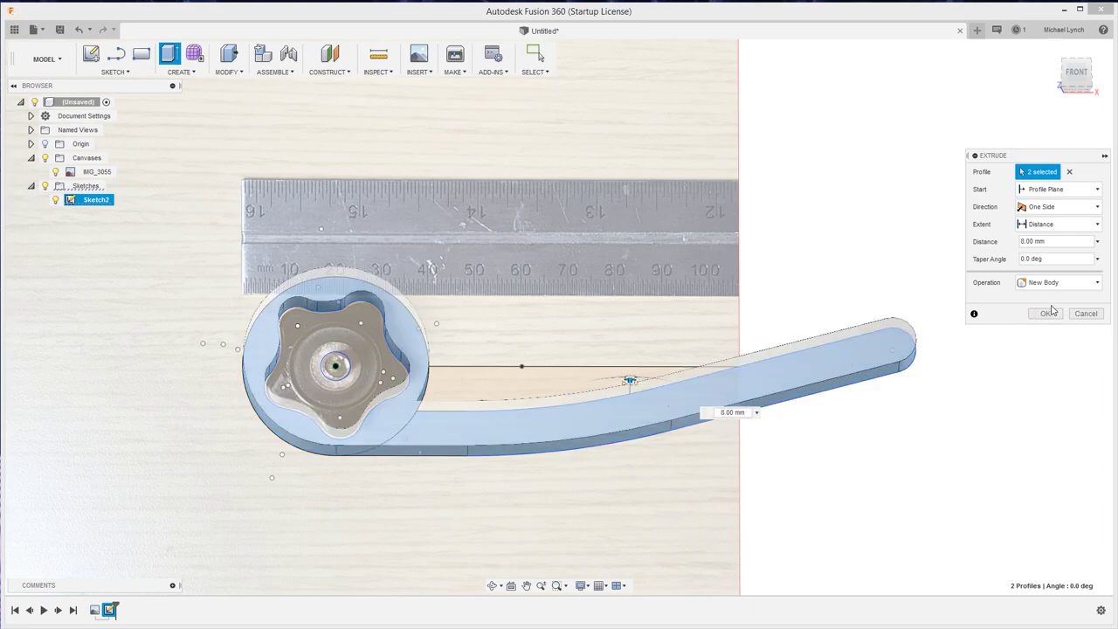
Extrude the head and handle profiles into a solid body and view it from above.
{"action": "left_click", "coordinate": [1047, 313]}
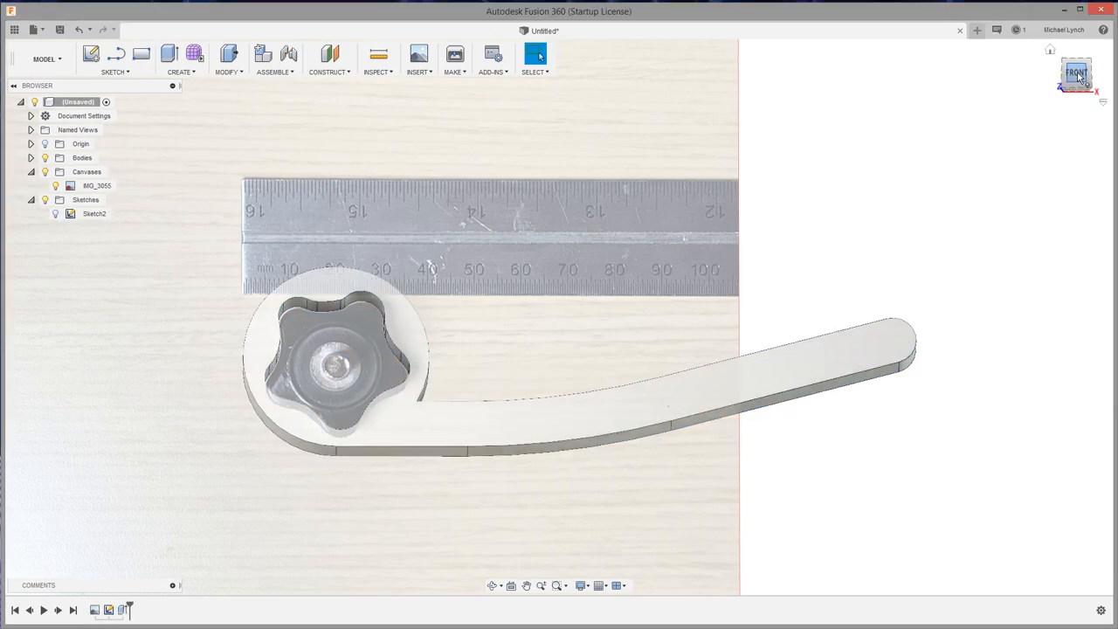
{"action": "left_click", "coordinate": [1076, 77]}
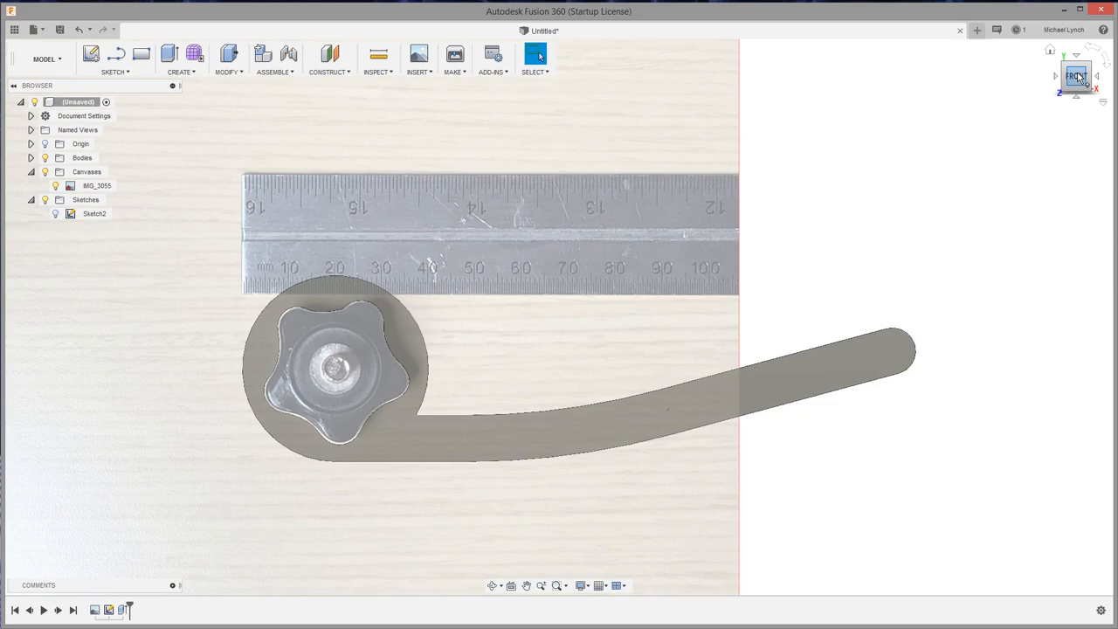
{"action": "scroll", "scroll_direction": "up", "scroll_amount": 3}
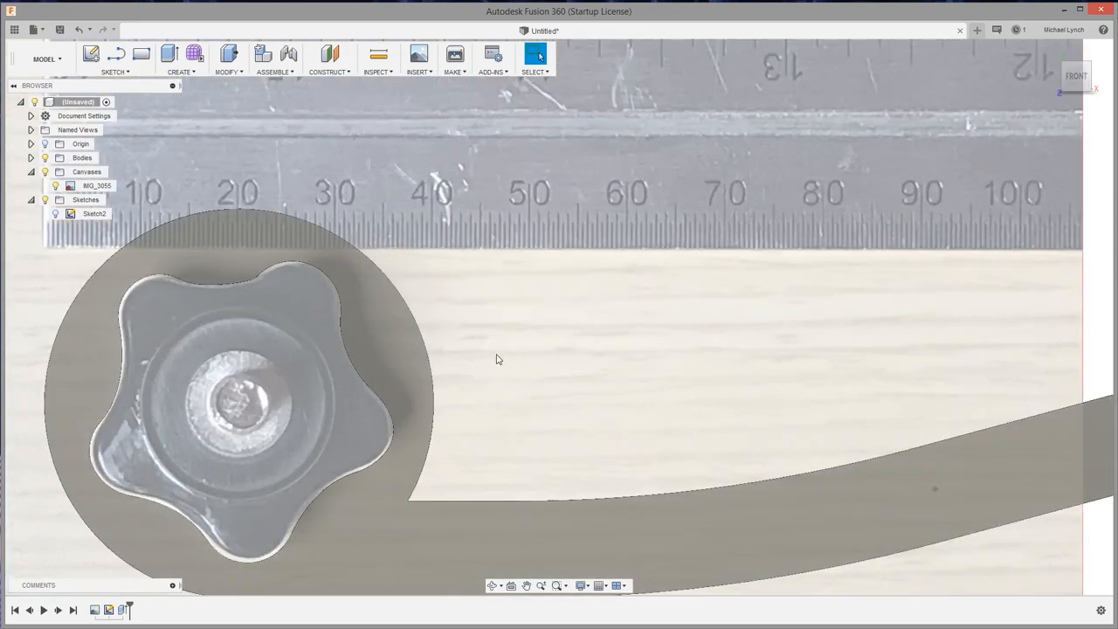
Fillet the inner handle-to-head edge at 27.50 mm radius and confirm it.
{"action": "key", "text": "f"}
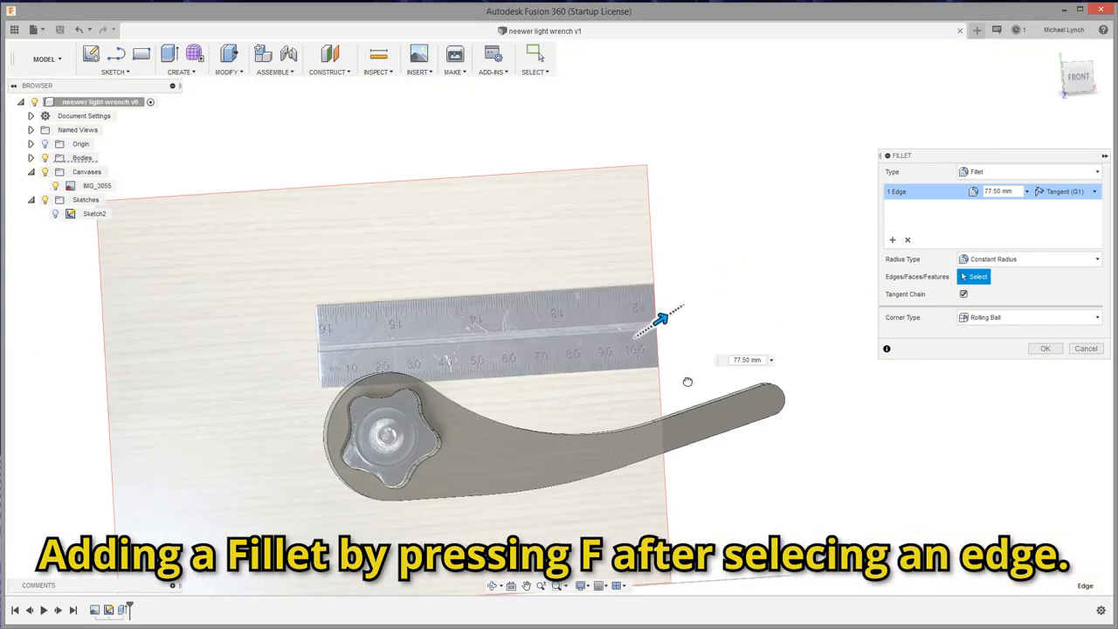
{"action": "left_click_drag", "start_coordinate": [663, 318], "coordinate": [531, 409]}
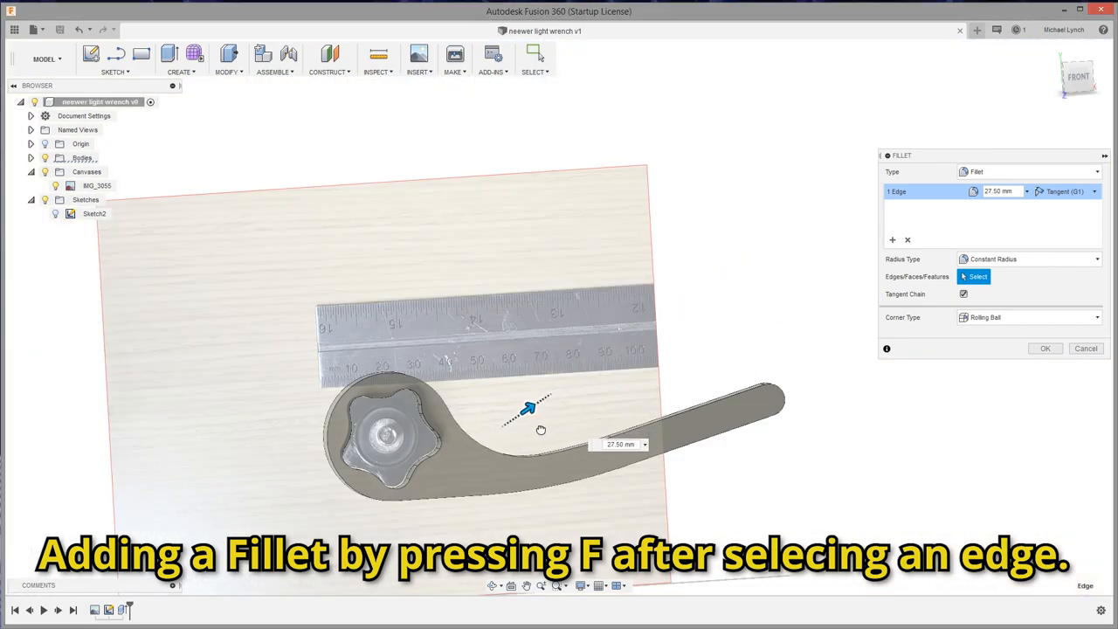
{"action": "left_click", "coordinate": [620, 444]}
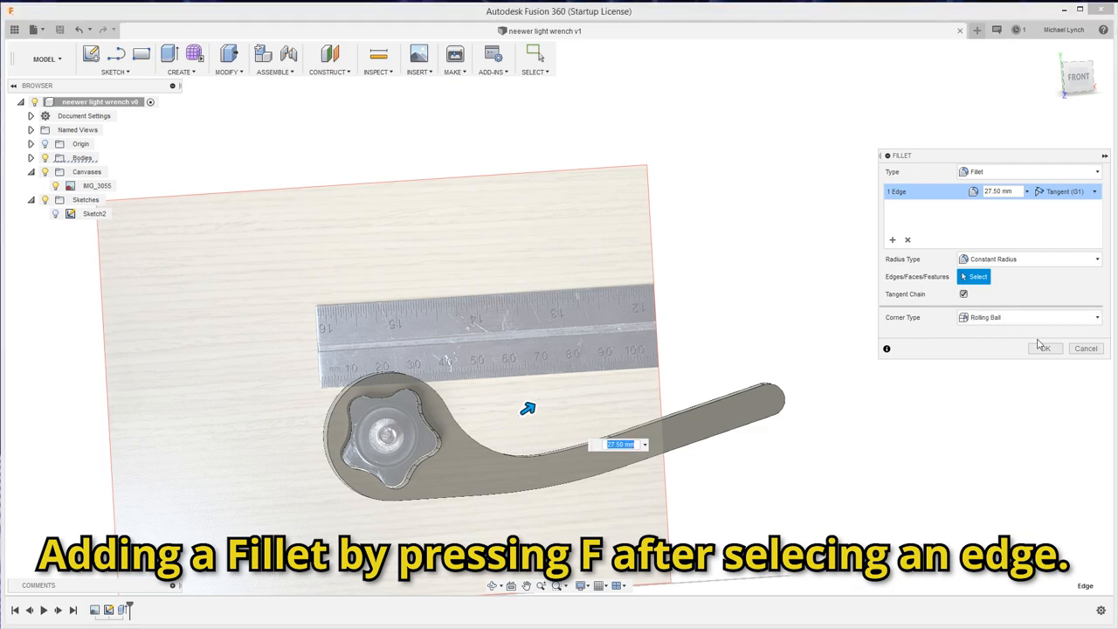
{"action": "left_click", "coordinate": [1045, 348]}
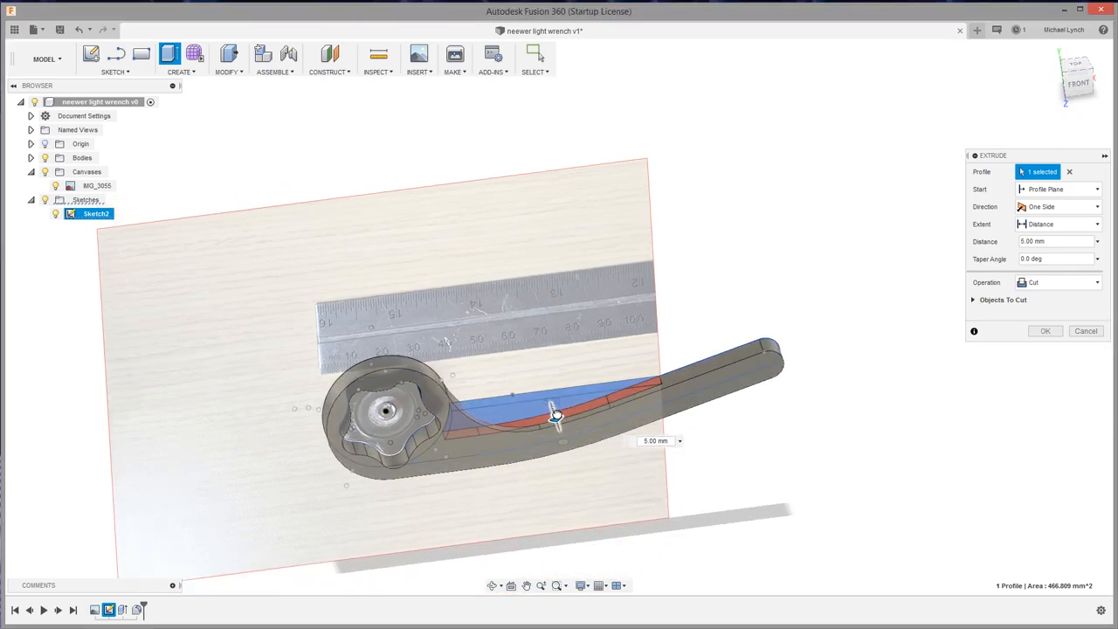
Switch the handle-strip extrusion's Operation from Cut to Join.
{"action": "left_click", "coordinate": [1058, 284]}
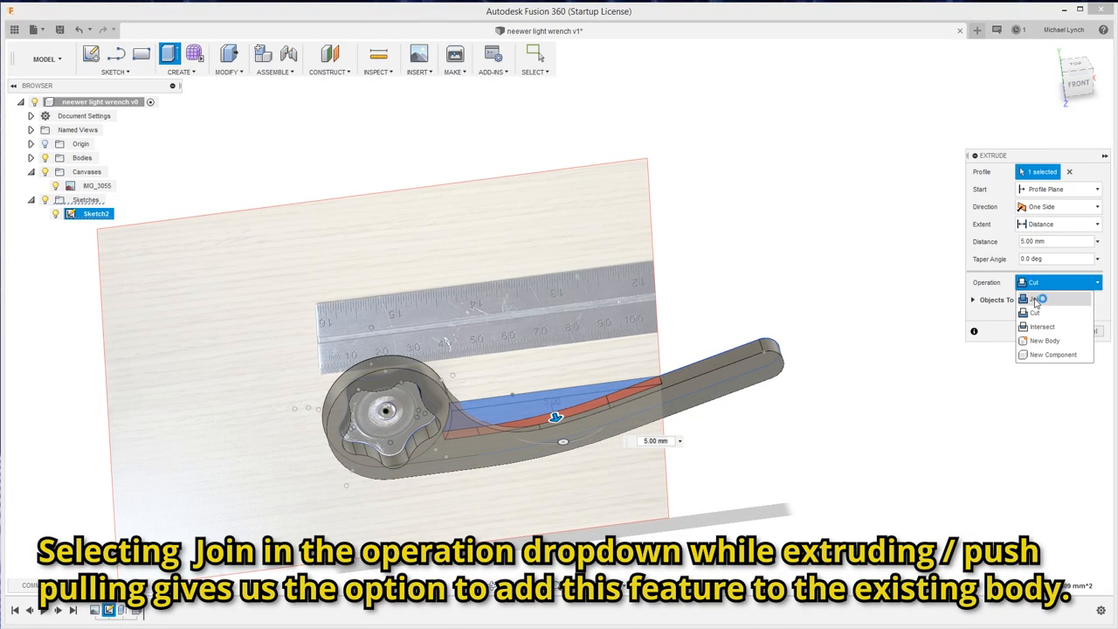
{"action": "left_click", "coordinate": [1034, 299]}
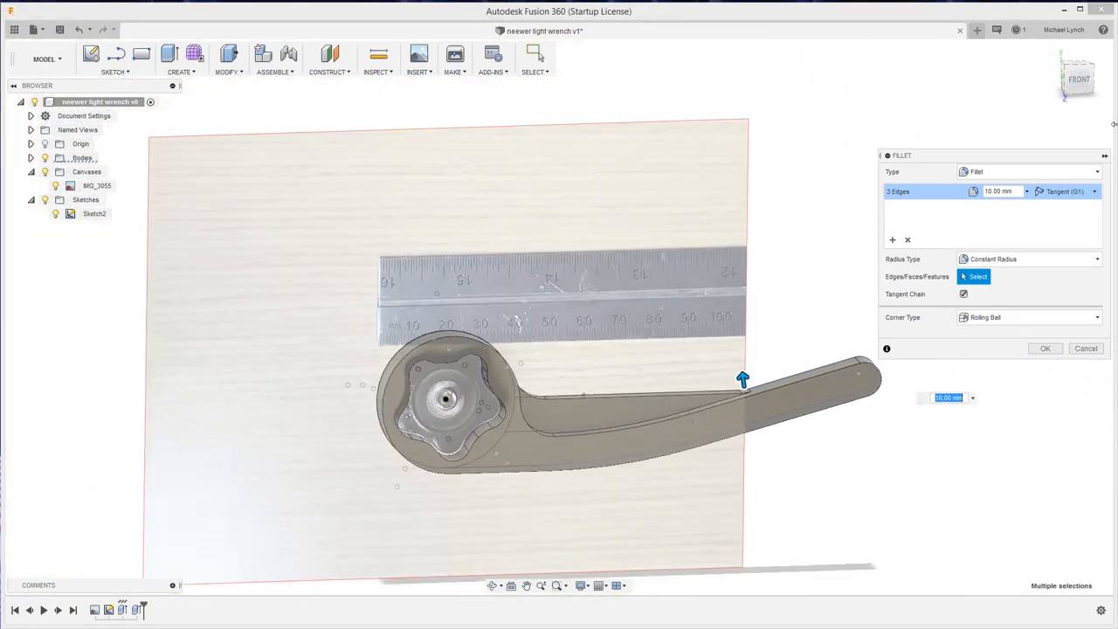
Confirm the 10 mm fillet on the three handle edges and orbit to inspect the solid.
{"action": "left_click", "coordinate": [1045, 347]}
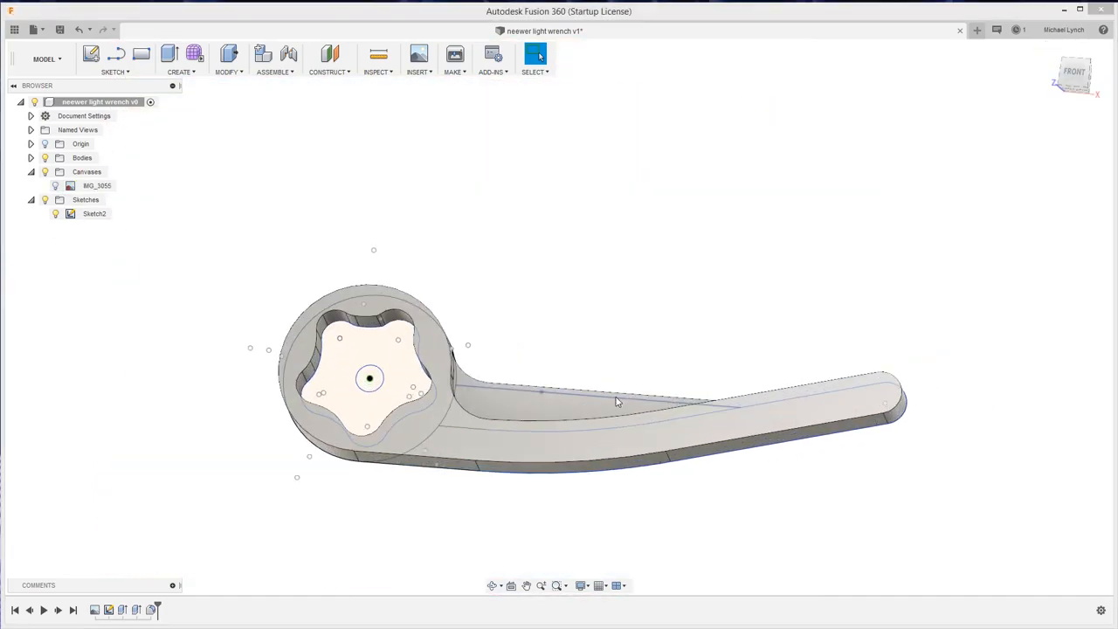
{"action": "left_click_drag", "start_coordinate": [612, 402], "coordinate": [559, 316]}
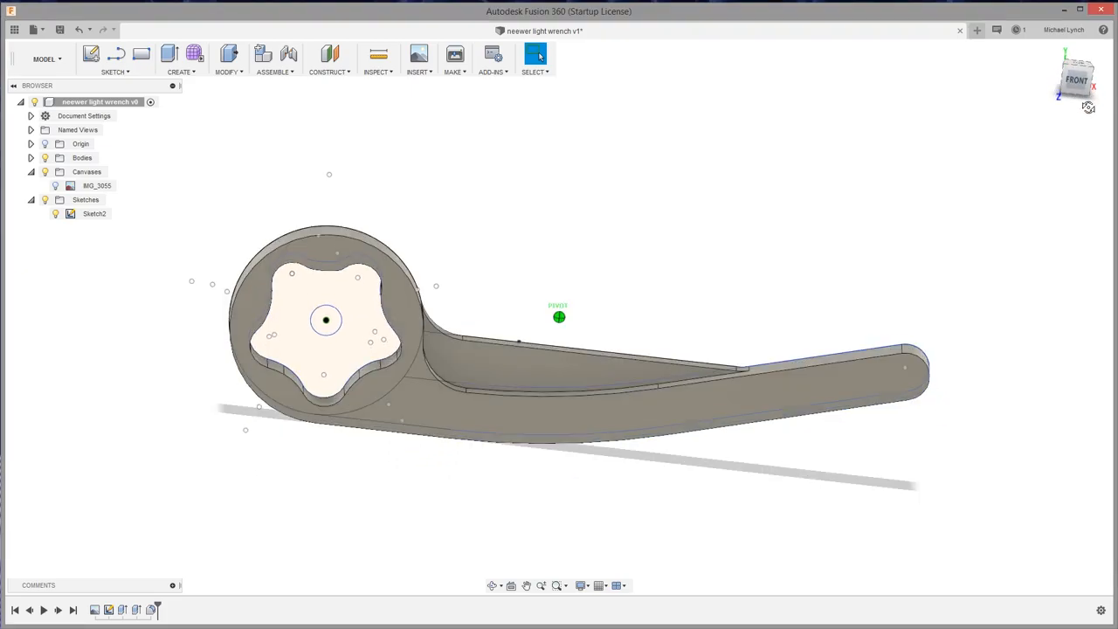